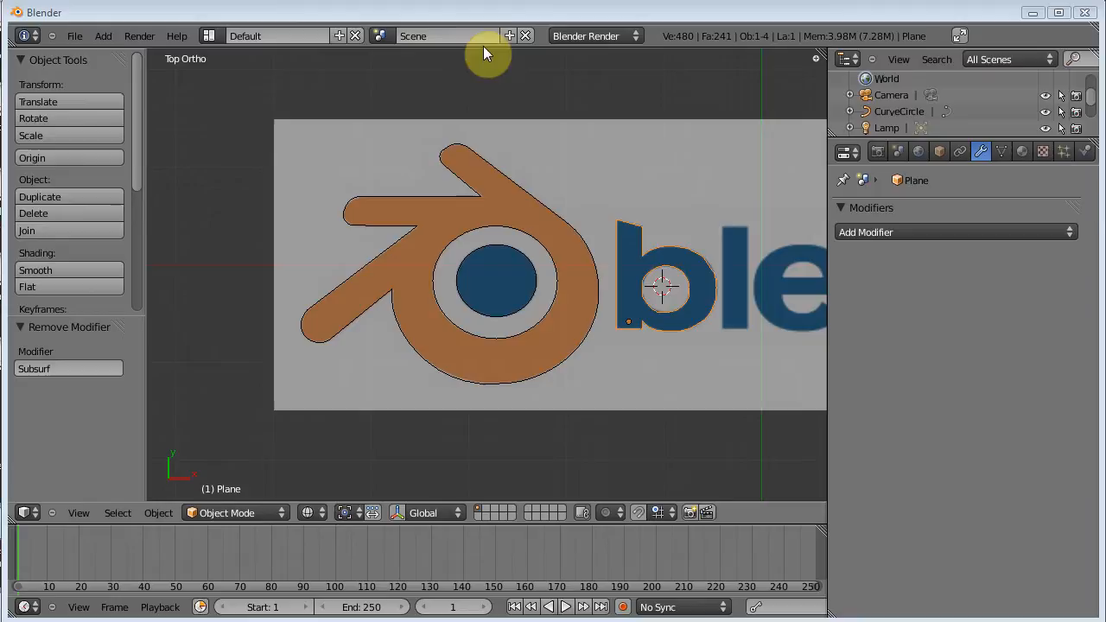
mouse_move(557, 296)
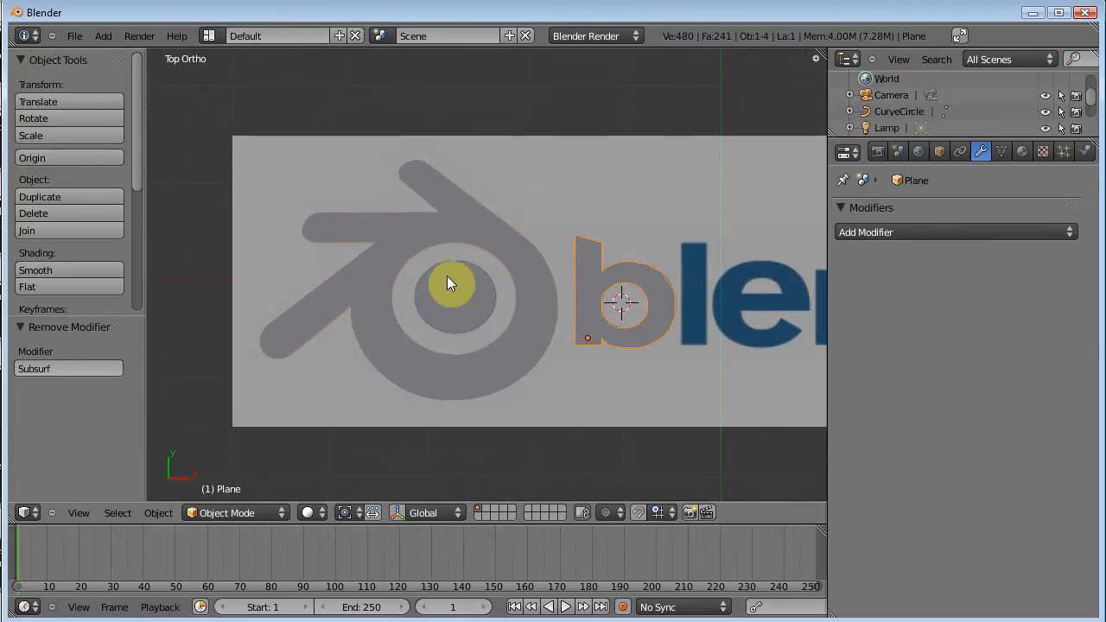
Inspect the CurveCircle logo's control points in Edit Mode, then return to Object Mode
key(Tab)
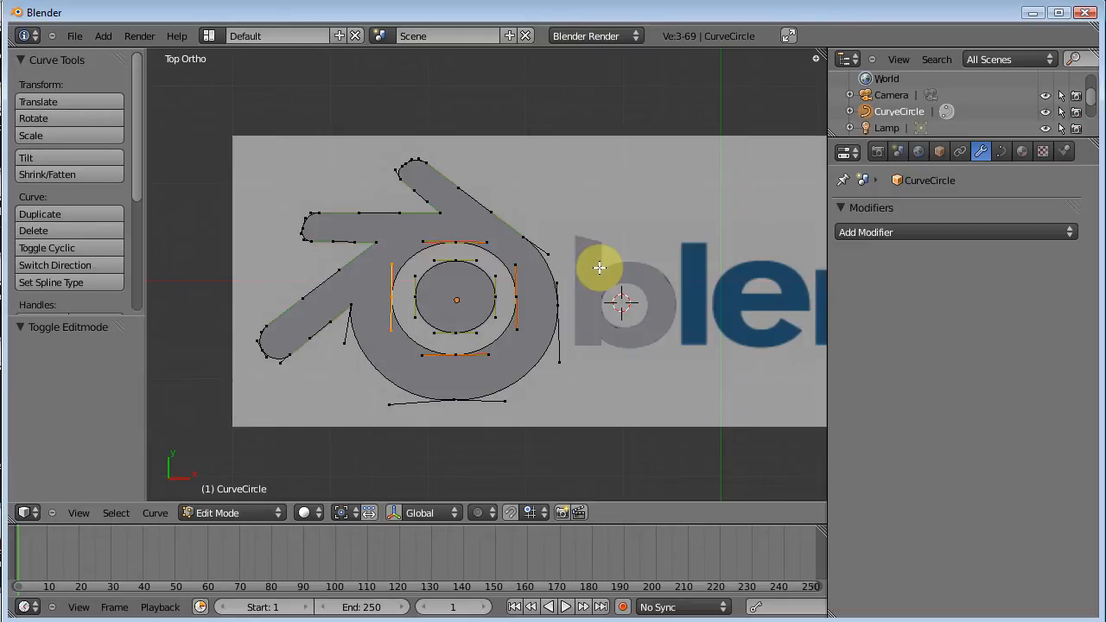
key(Tab)
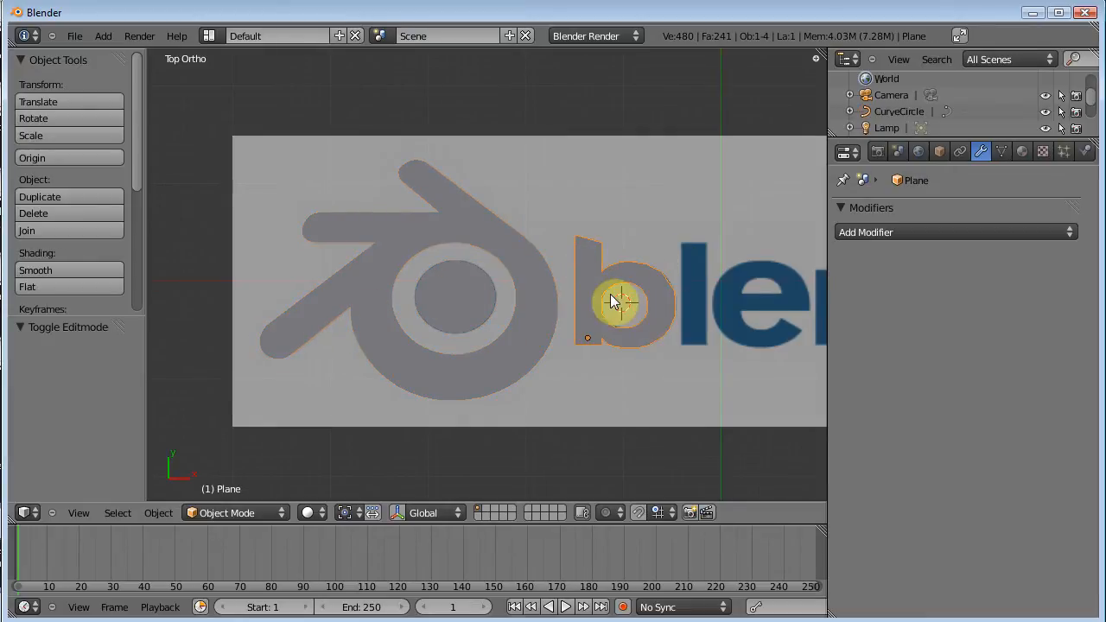
key(Tab)
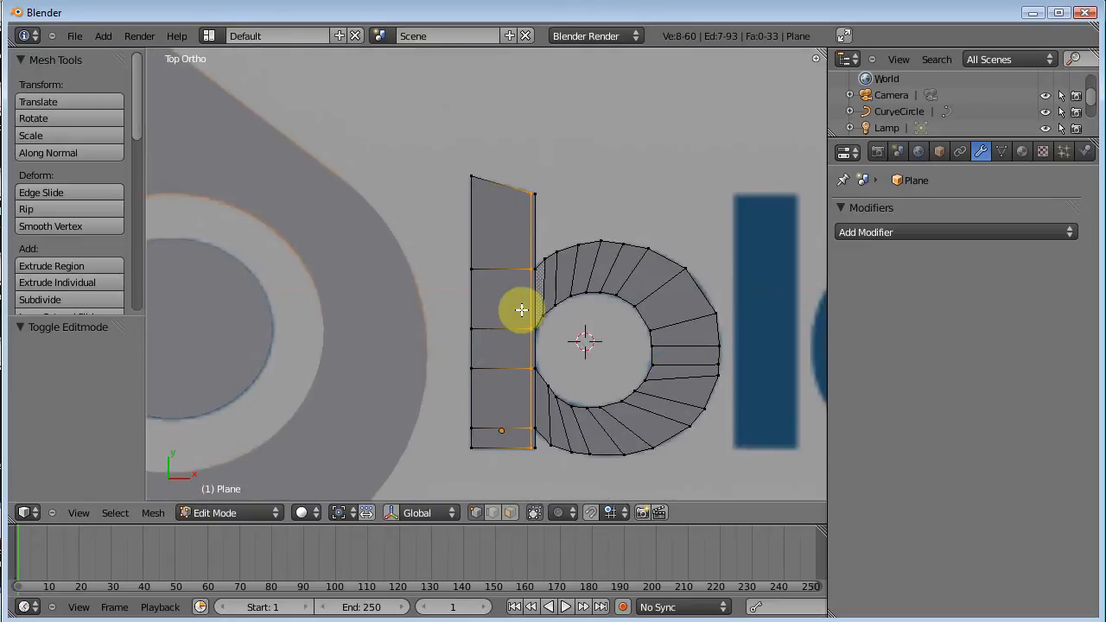
key(x)
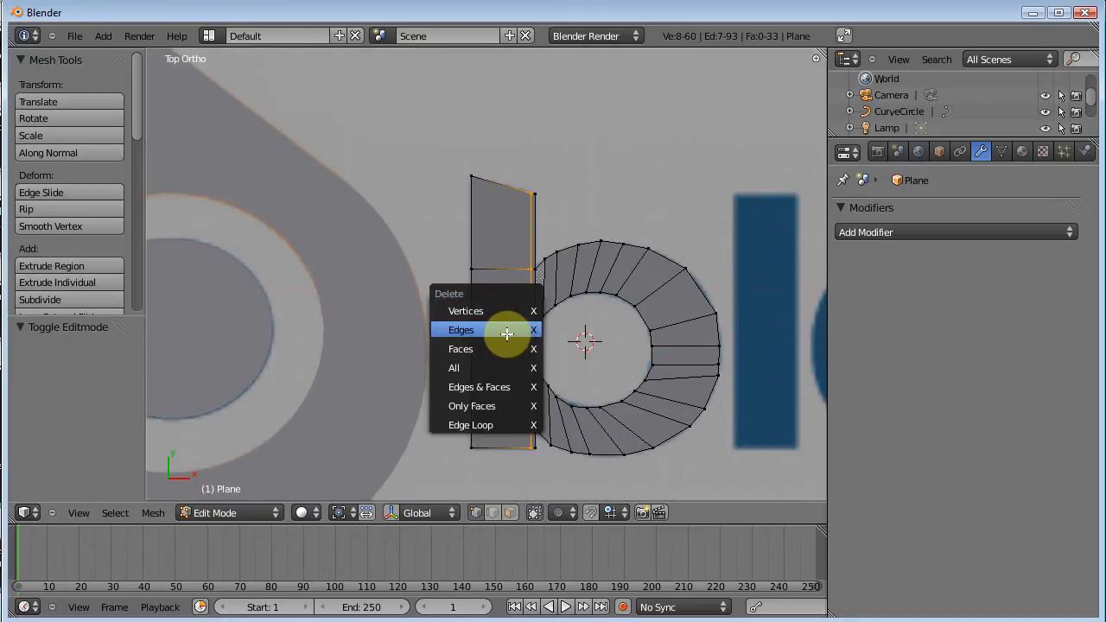
click(461, 329)
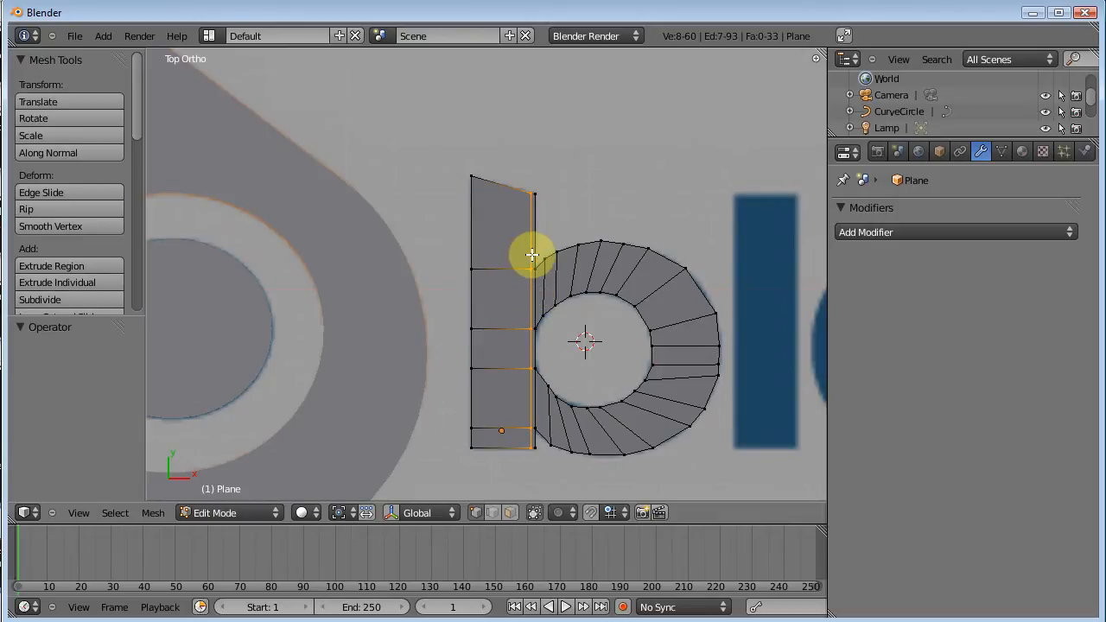
mouse_move(520, 257)
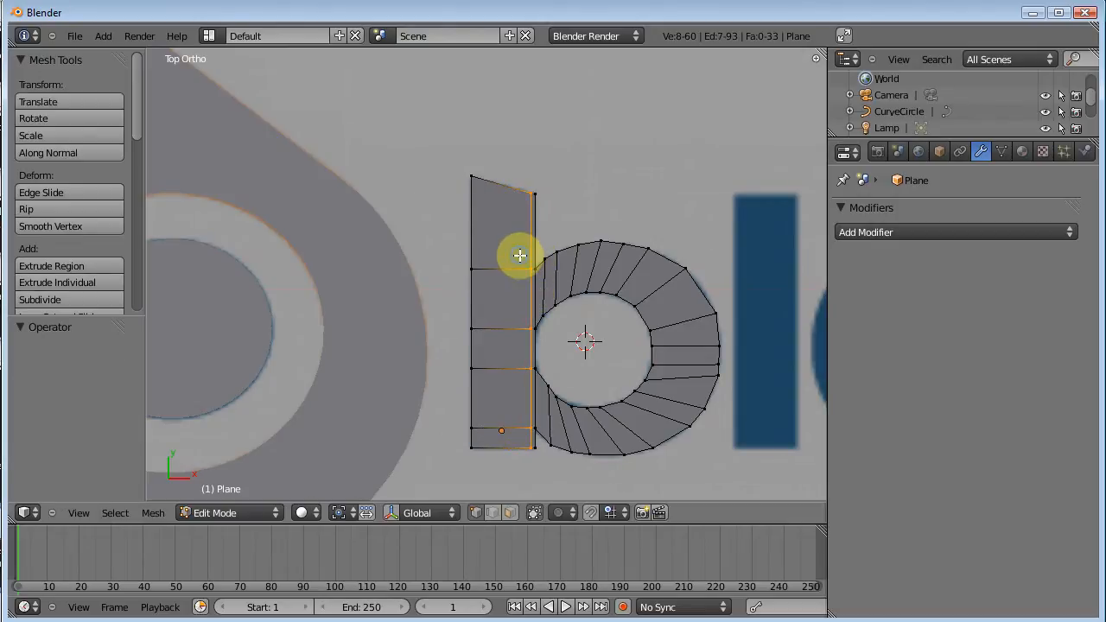
mouse_move(467, 233)
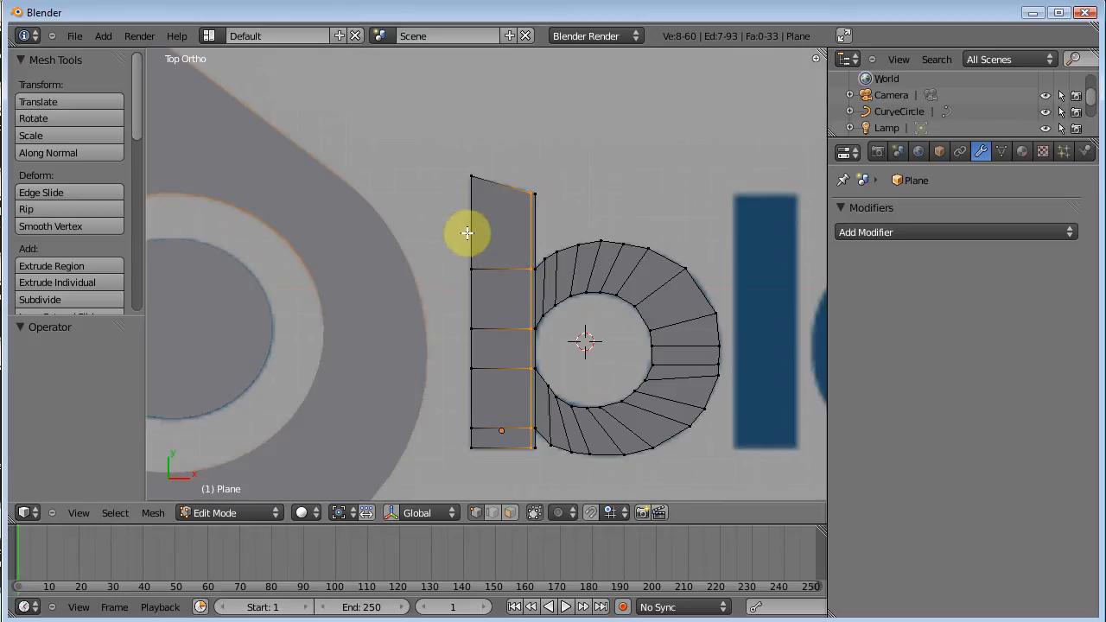
mouse_move(429, 322)
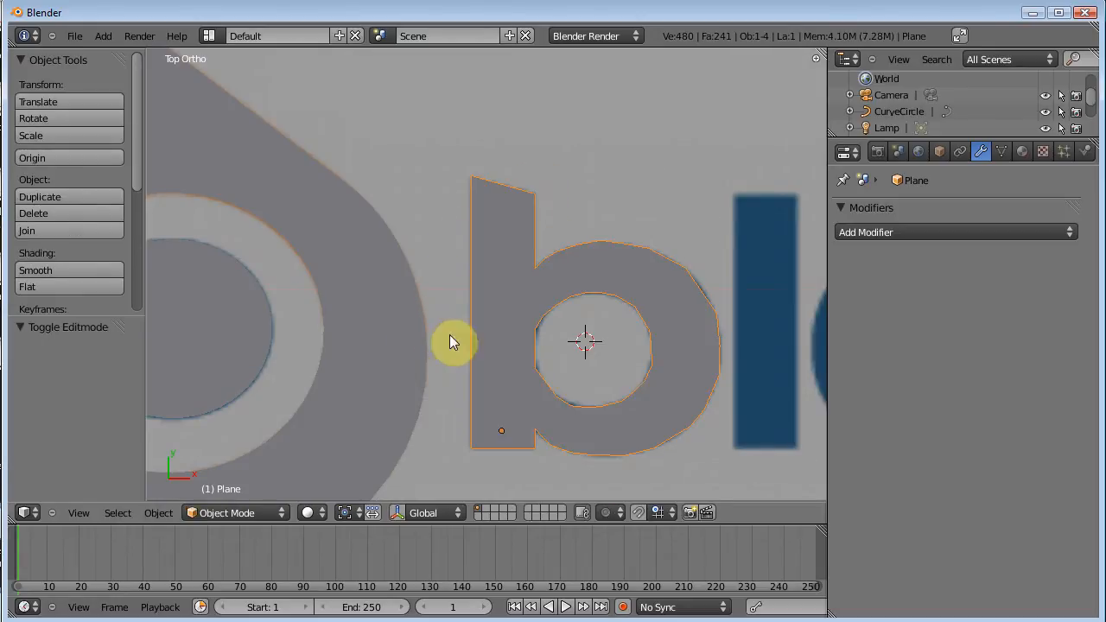
mouse_move(570, 329)
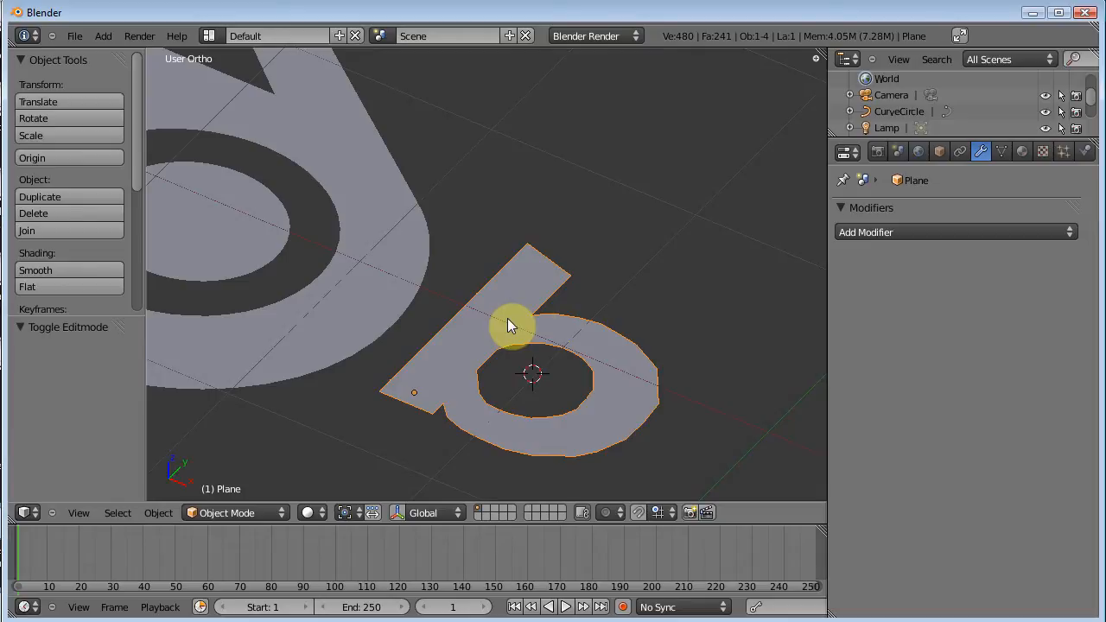
mouse_move(327, 244)
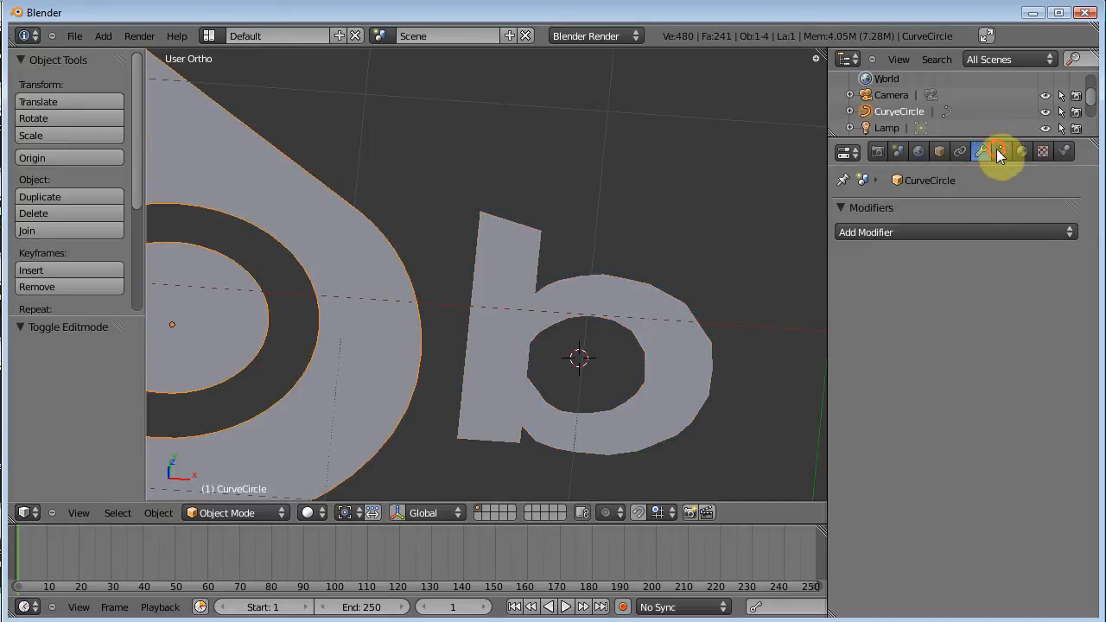
Check the logo curve's Object Data settings, then bring up the b Plane's mesh data
click(1001, 151)
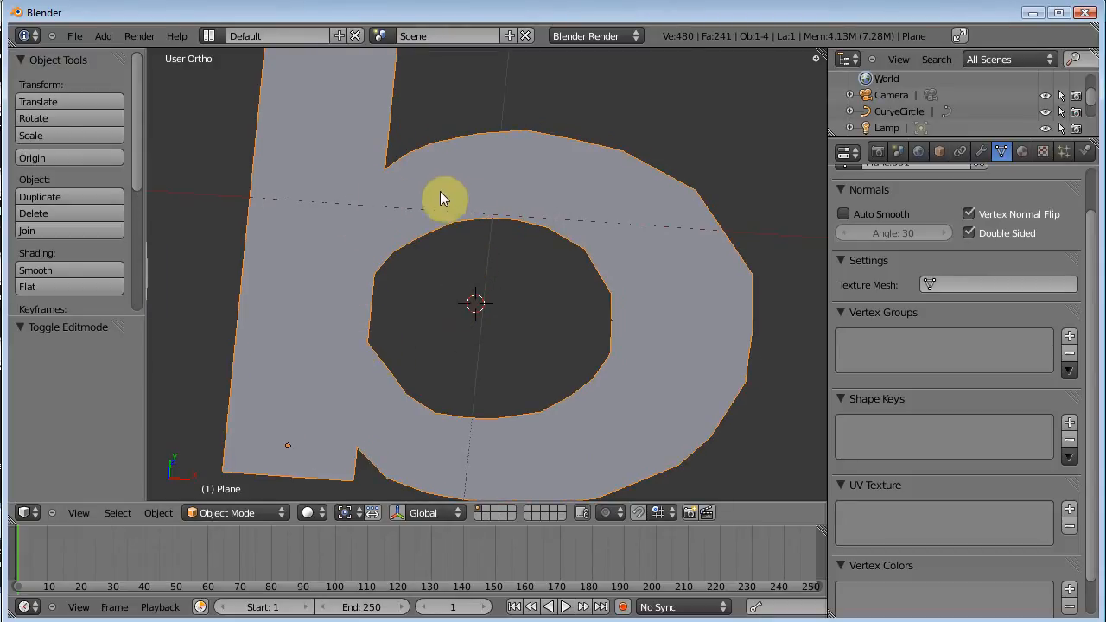
key(Tab)
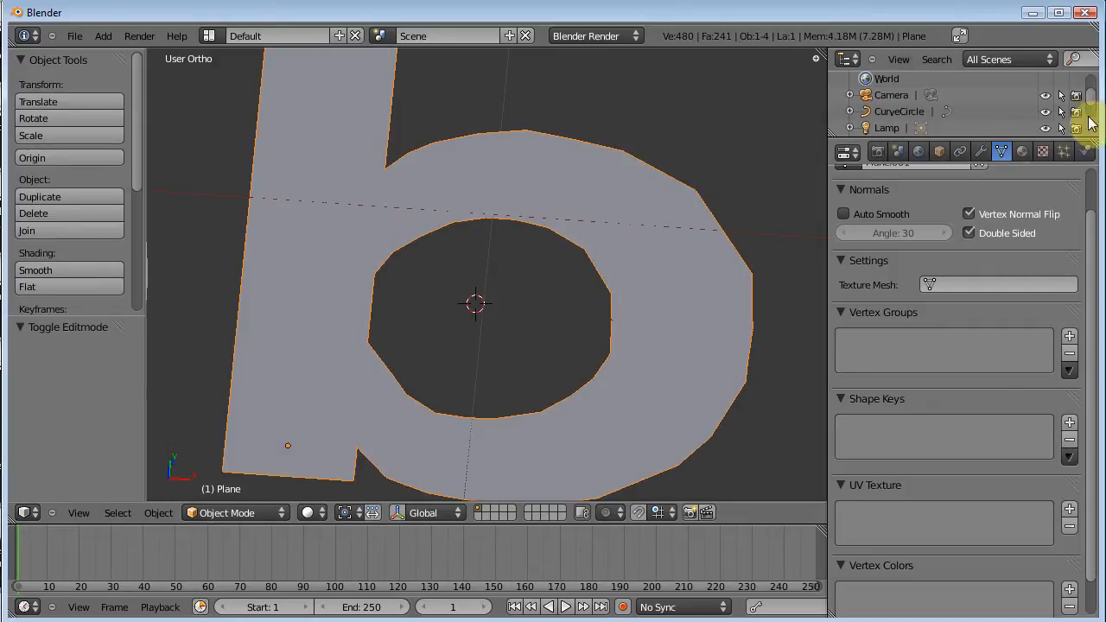
Add a Subdivision Surface modifier at viewport level 2 to the b and view it from top
click(981, 151)
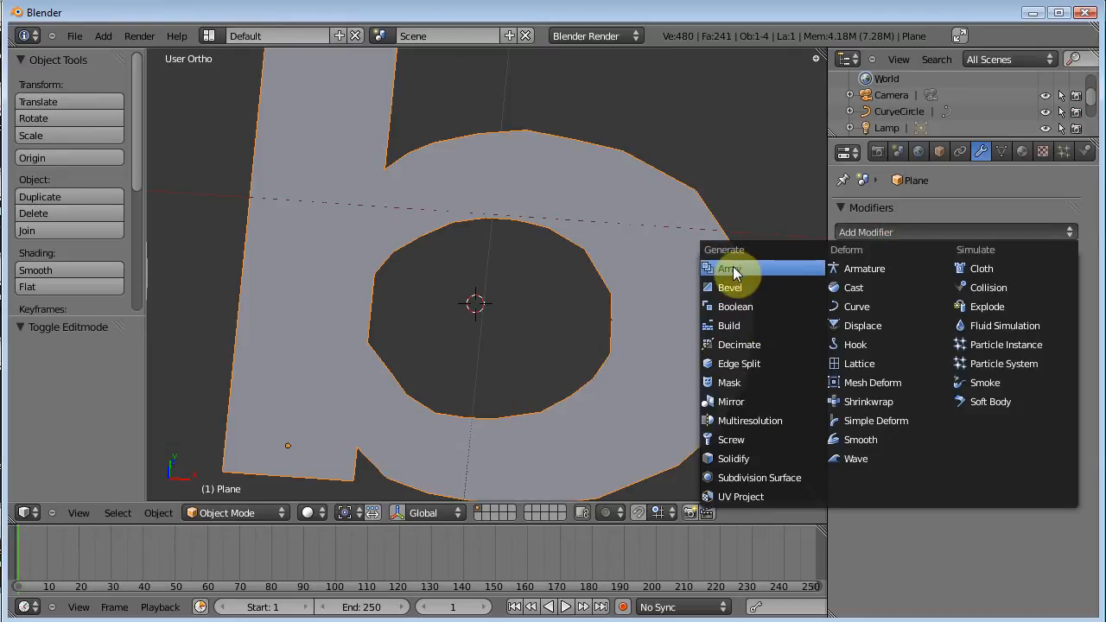
mouse_move(864, 268)
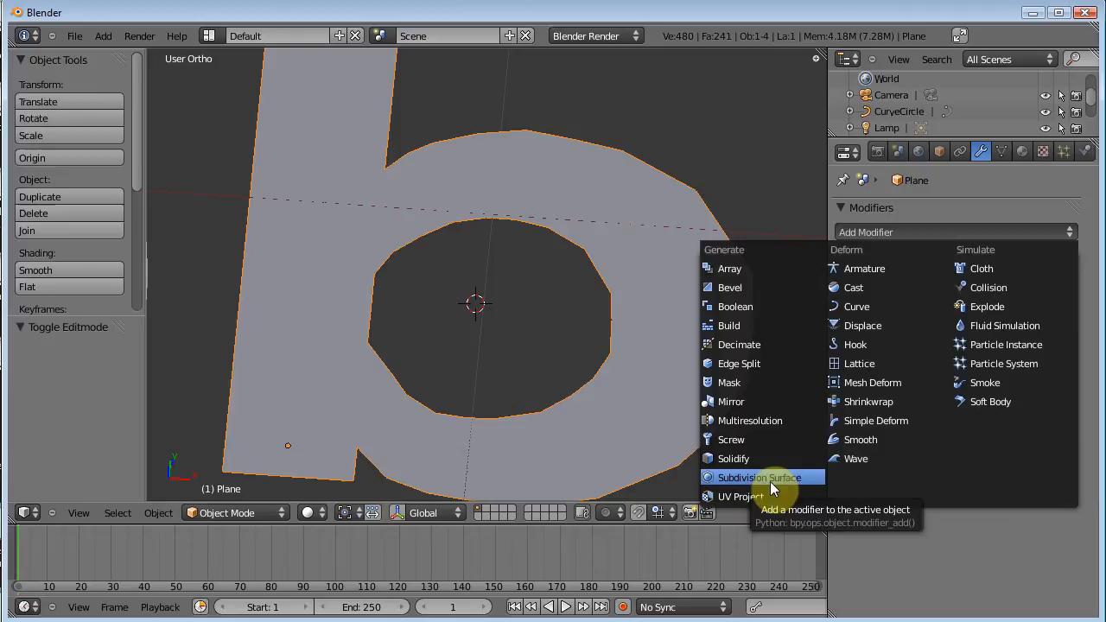
mouse_move(780, 486)
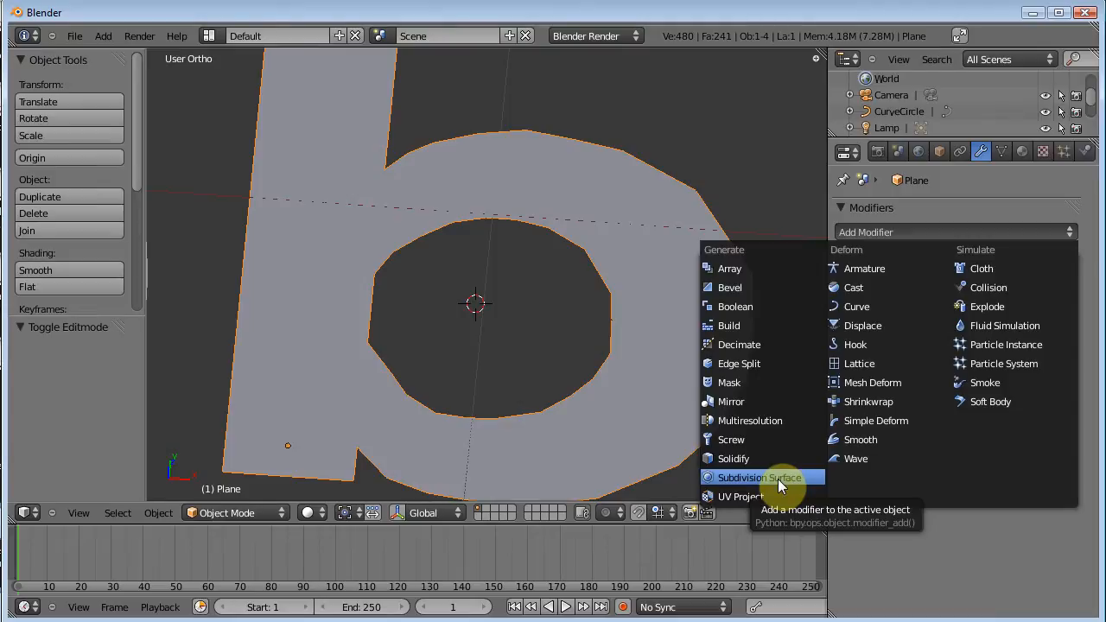
click(758, 477)
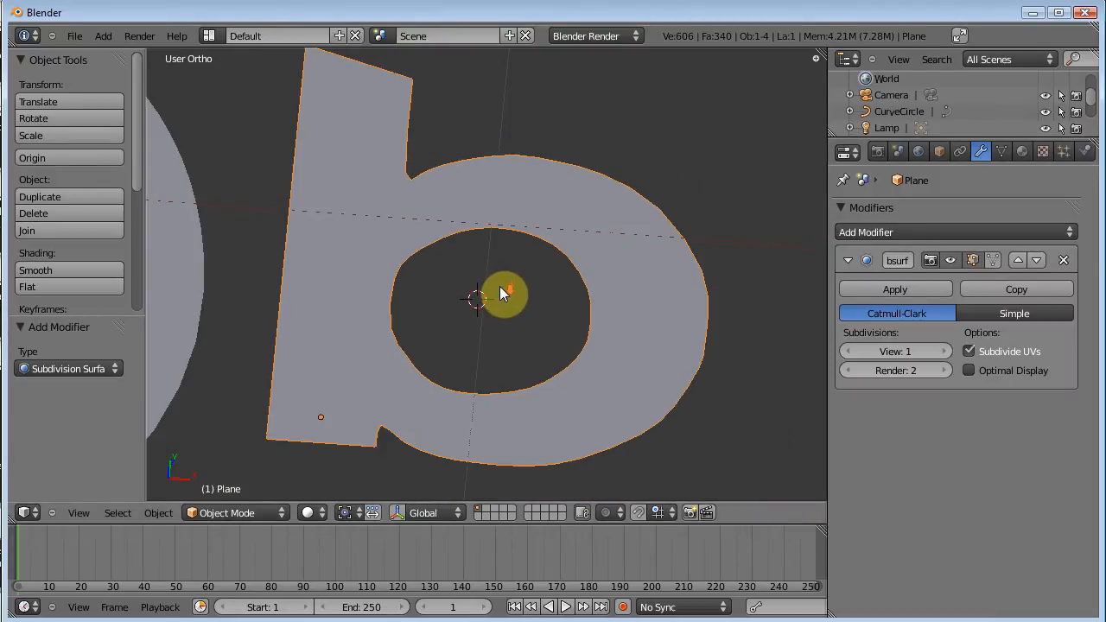
click(896, 351)
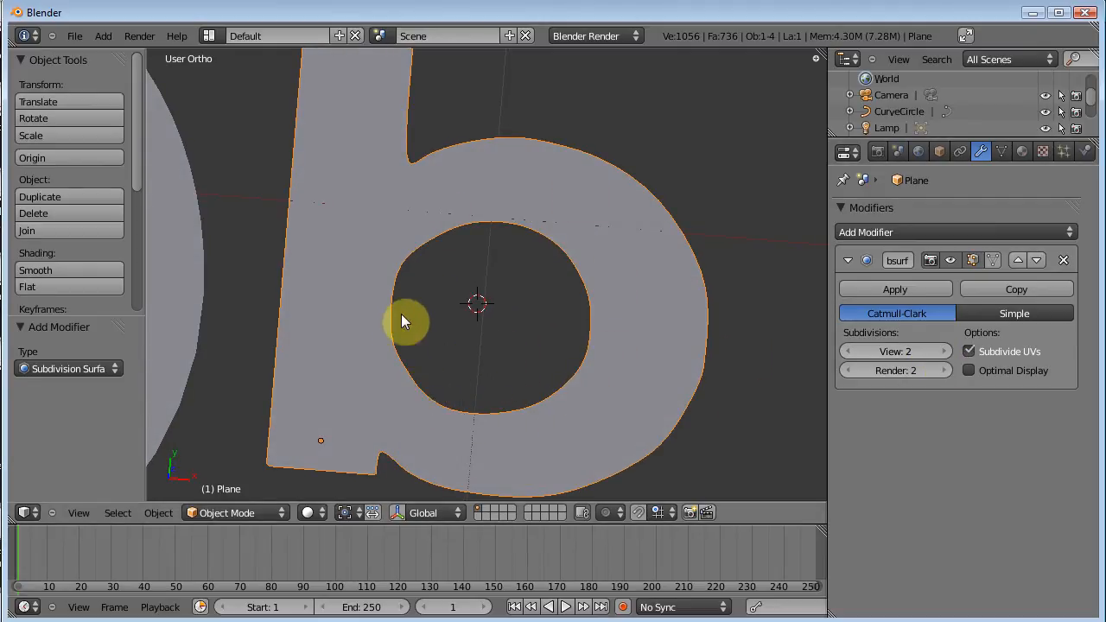
mouse_move(432, 394)
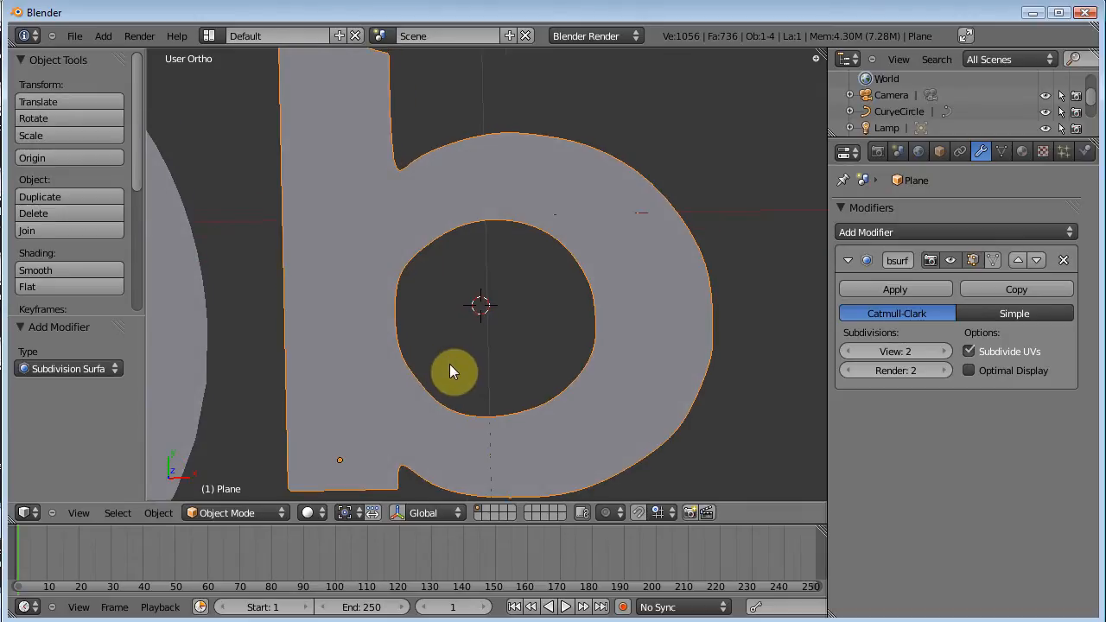
key(KP_7)
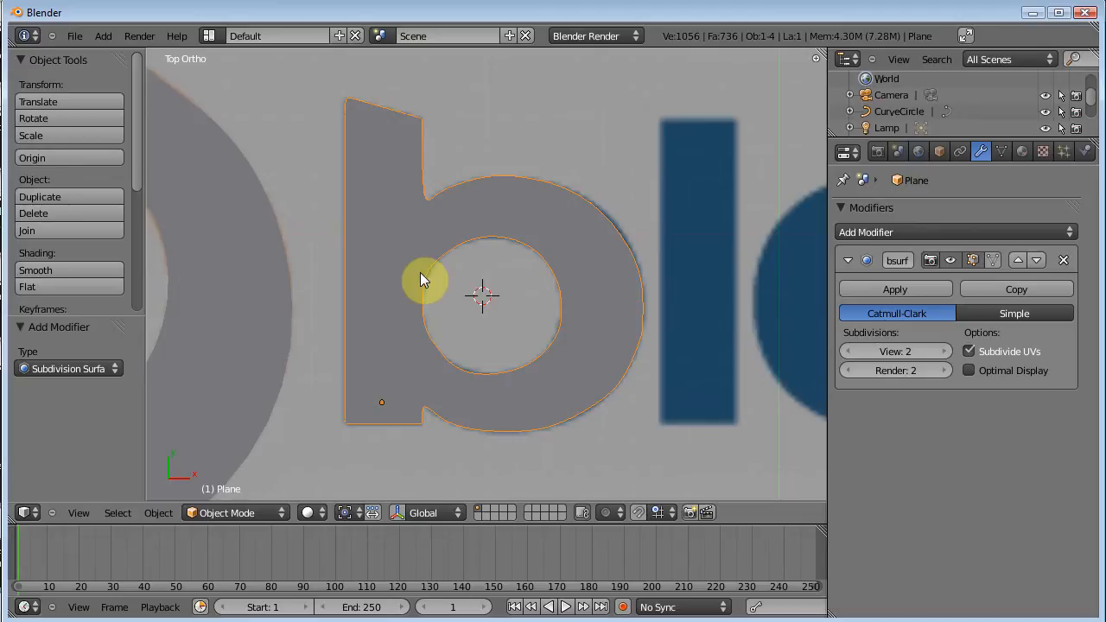
mouse_move(430, 264)
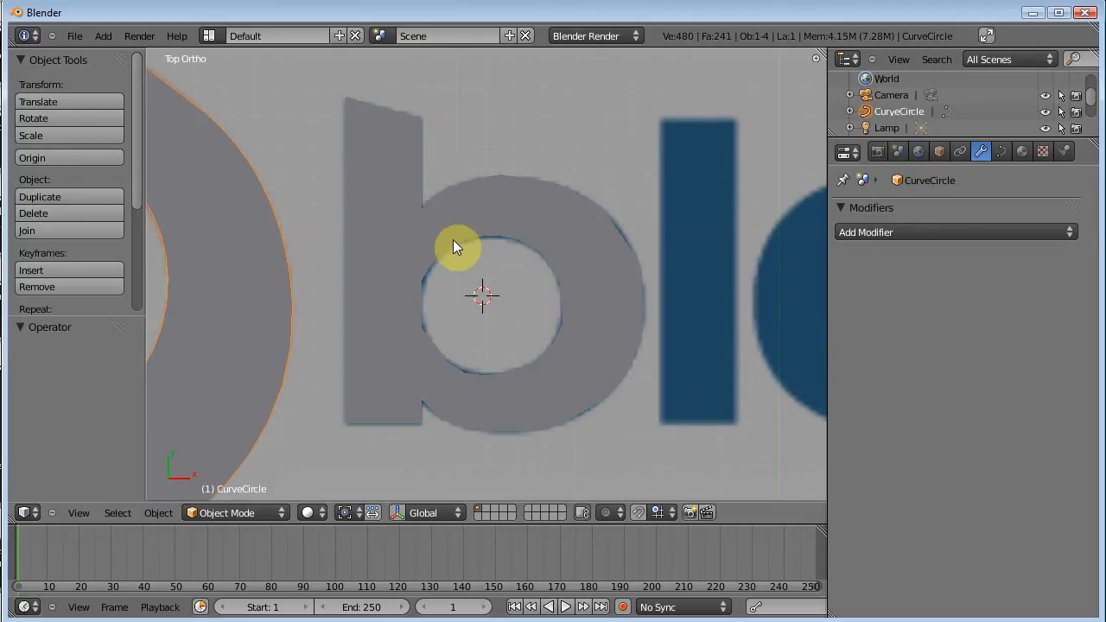
Re-add a Subdivision Surface modifier to the box-modeled letter b mesh
click(449, 268)
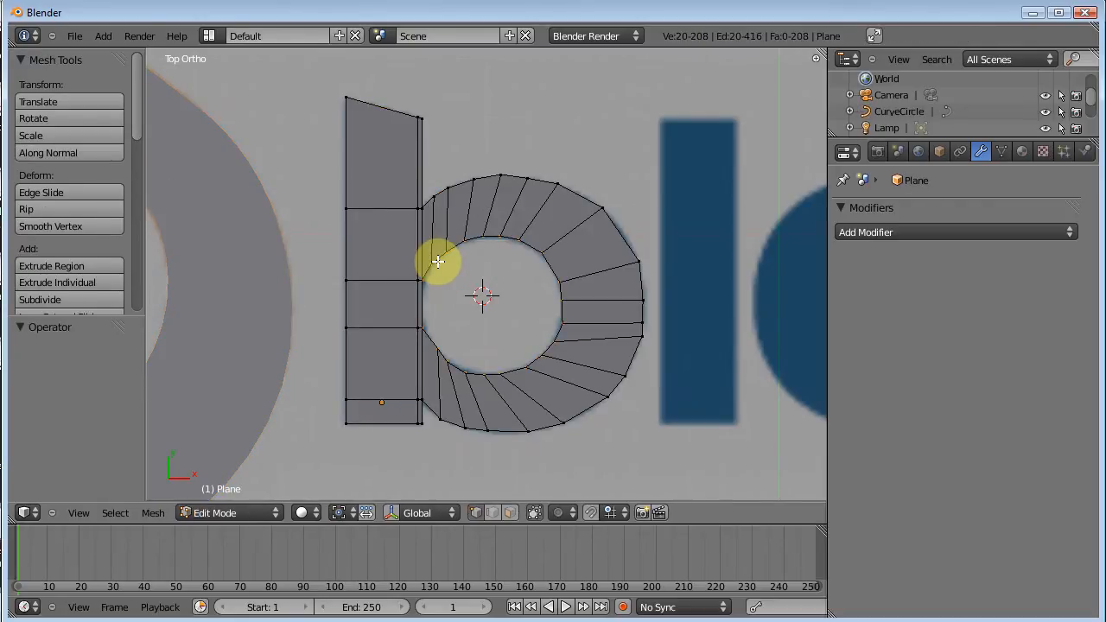
click(419, 259)
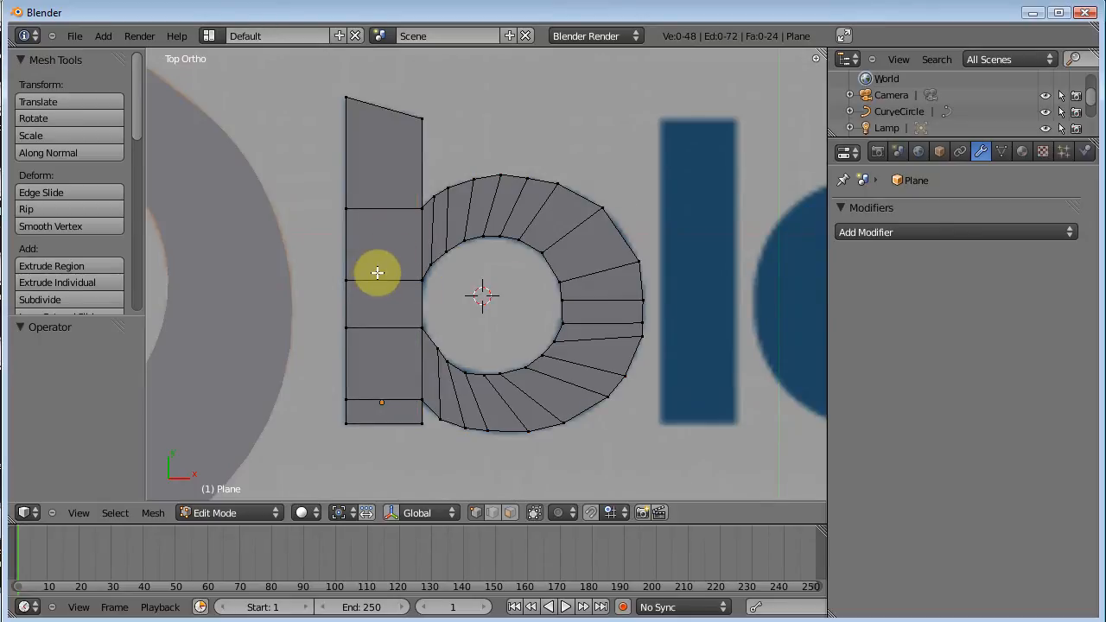
click(865, 232)
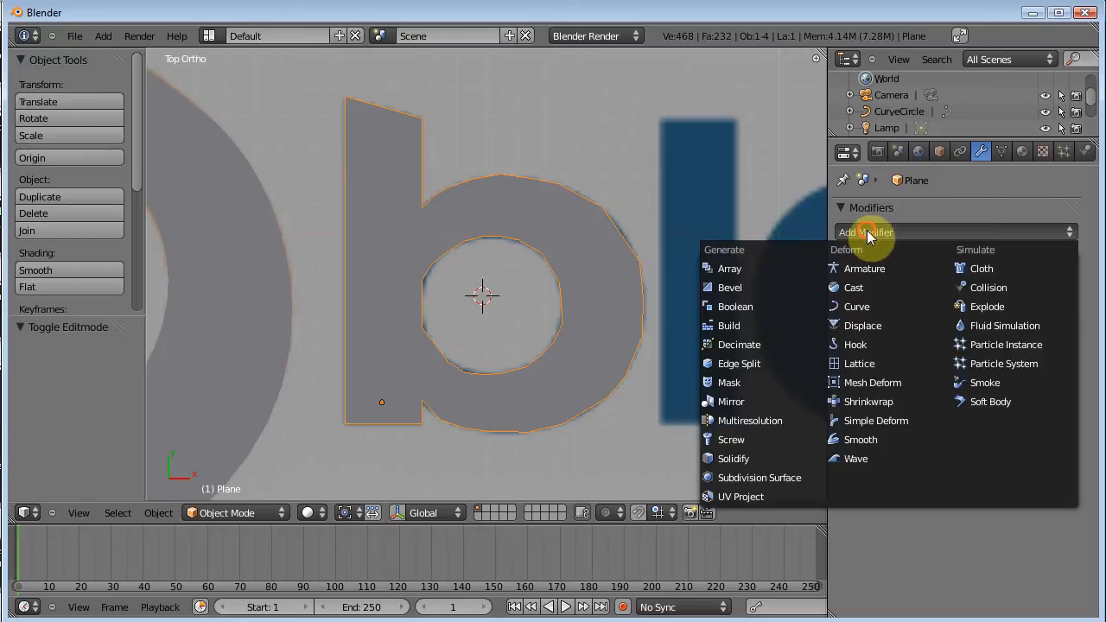
click(759, 477)
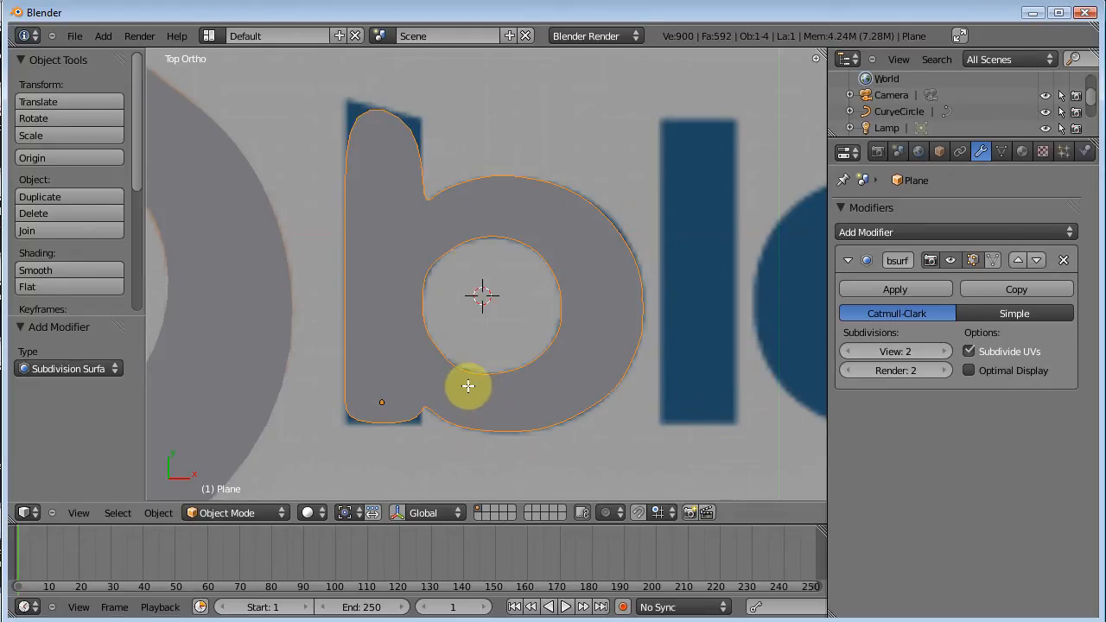
key(Tab)
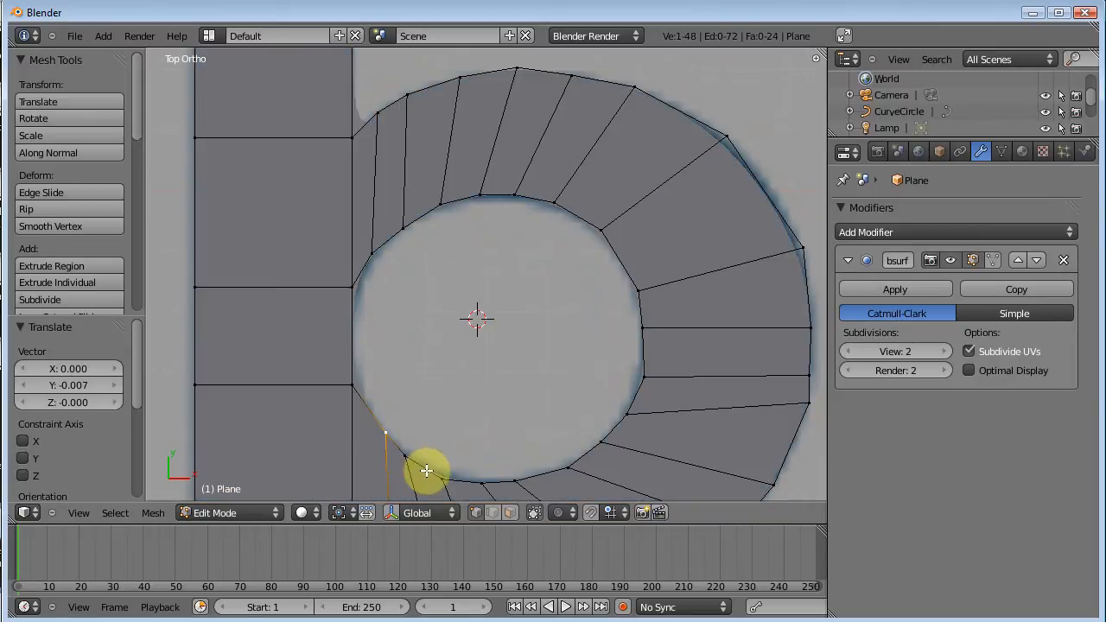
Grab-move vertices along the bowl's lower and upper inner edges, including the stem junction
drag(425, 471, 481, 447)
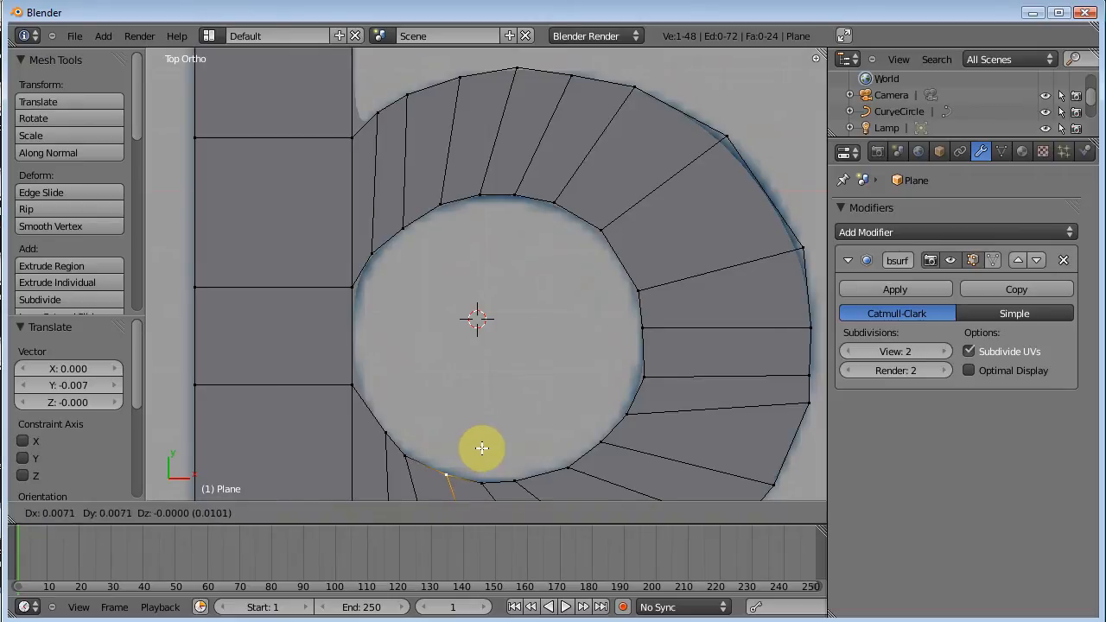
drag(481, 447, 485, 464)
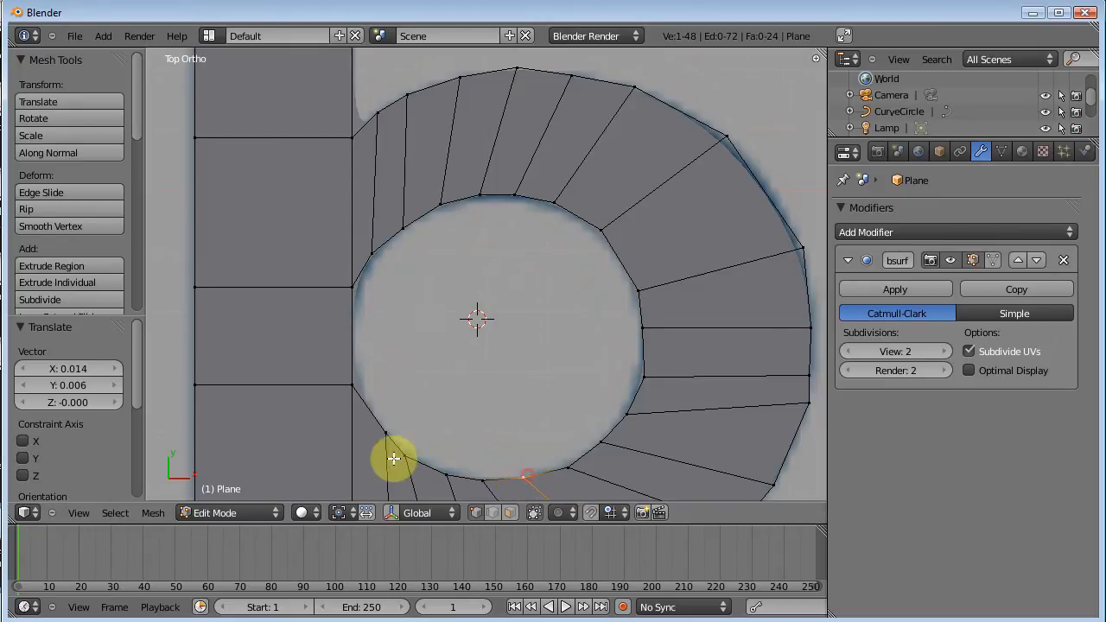
drag(393, 458, 385, 434)
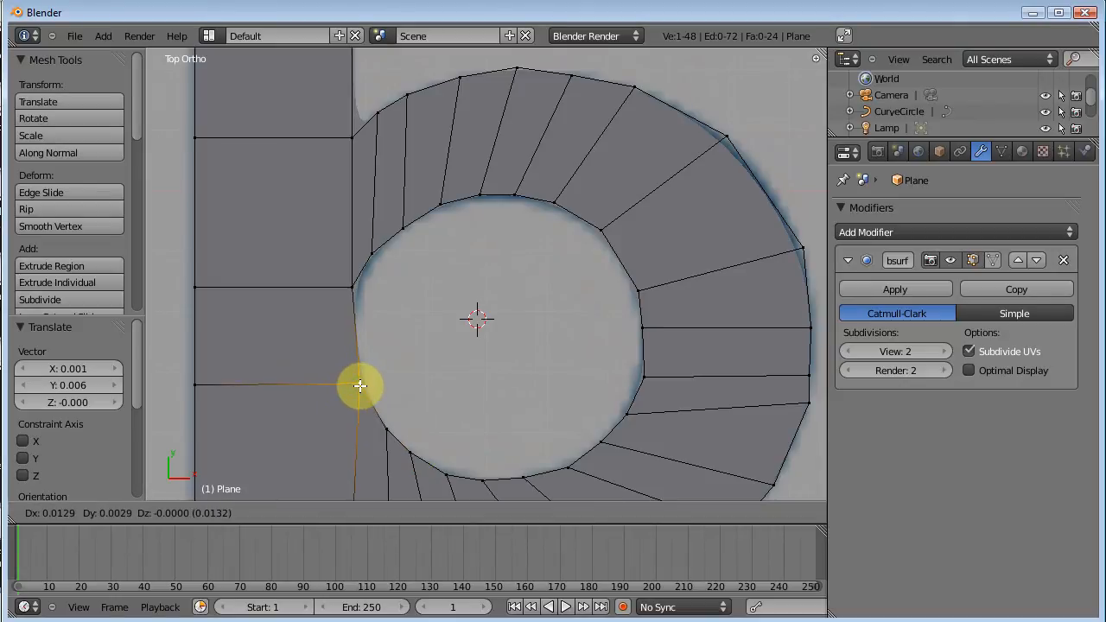
drag(361, 385, 355, 276)
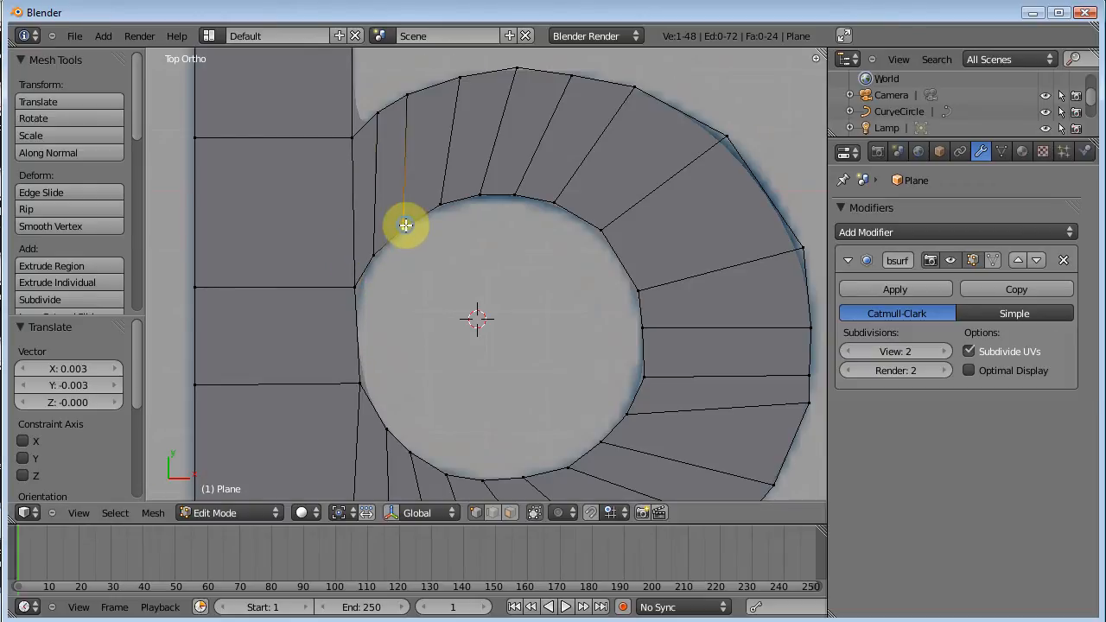
drag(406, 226, 455, 203)
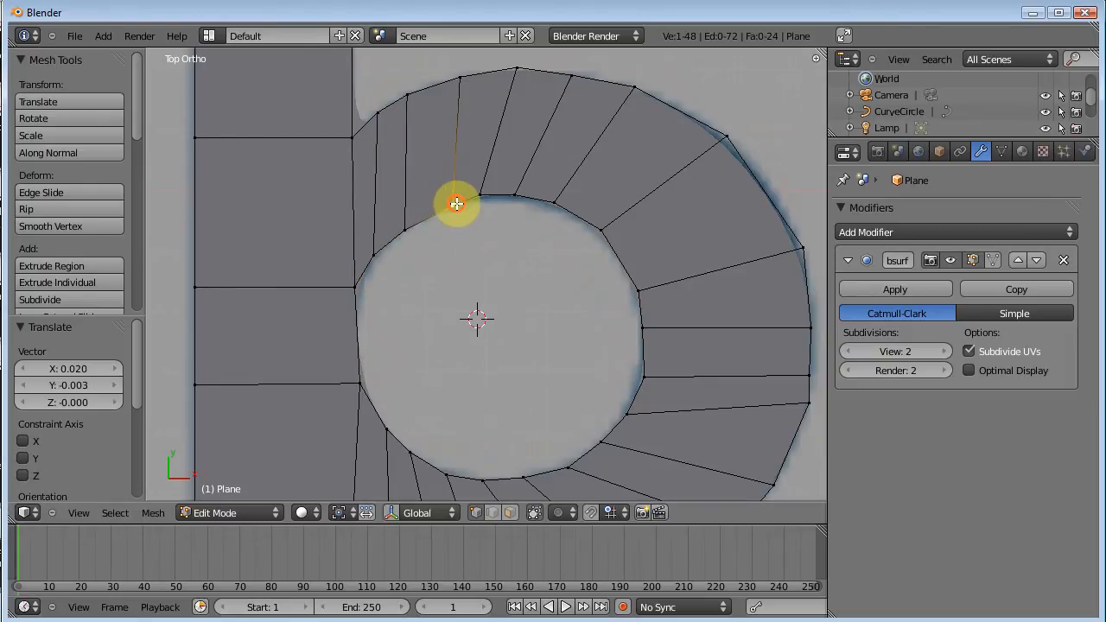
drag(456, 204, 484, 193)
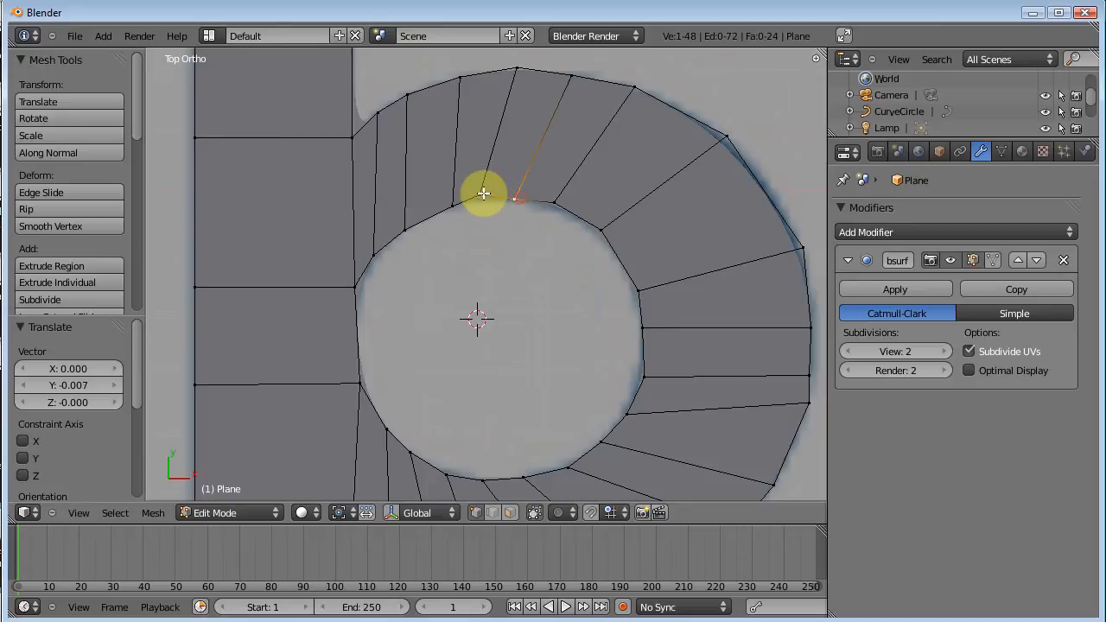
drag(484, 193, 560, 206)
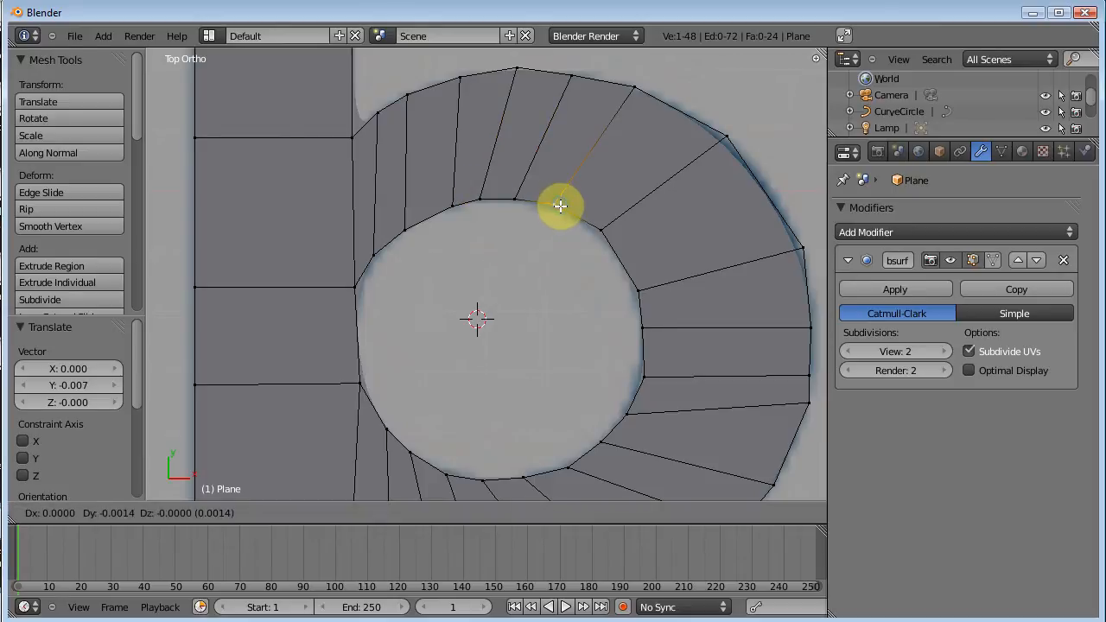
Nudge one more inner-curve vertex and orbit to see the rounded b at an angle
drag(560, 205, 599, 233)
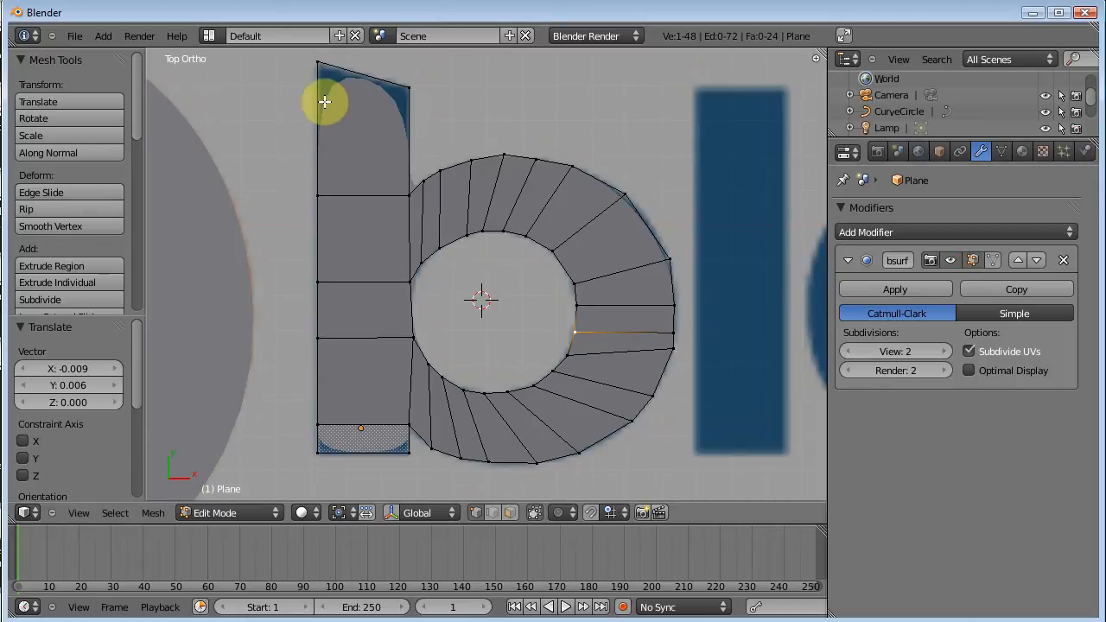
mouse_move(334, 138)
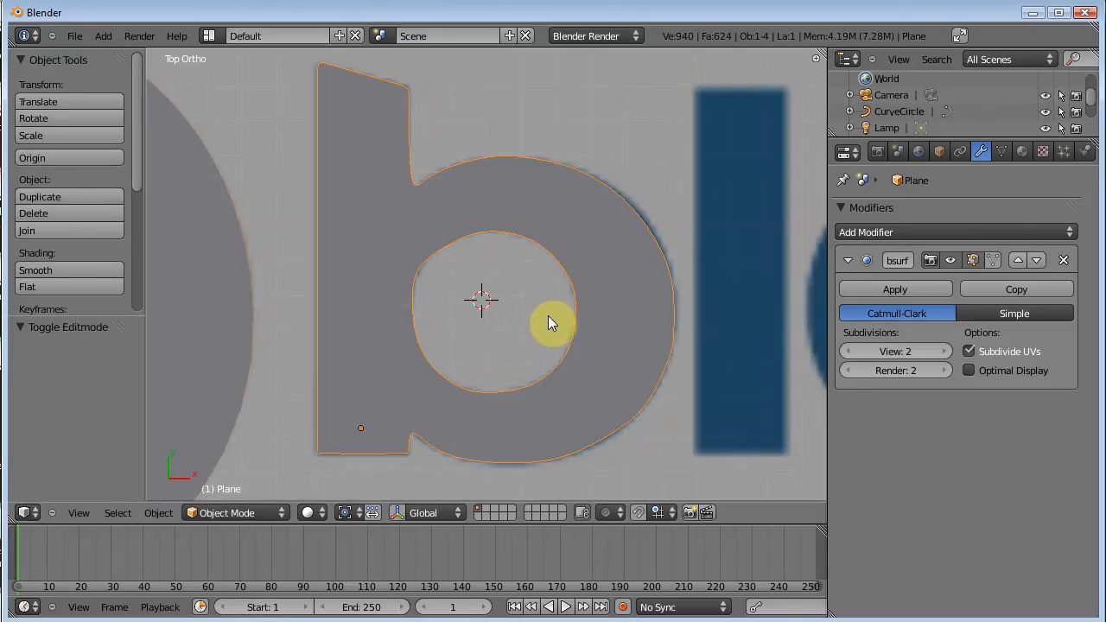
drag(553, 320, 475, 233)
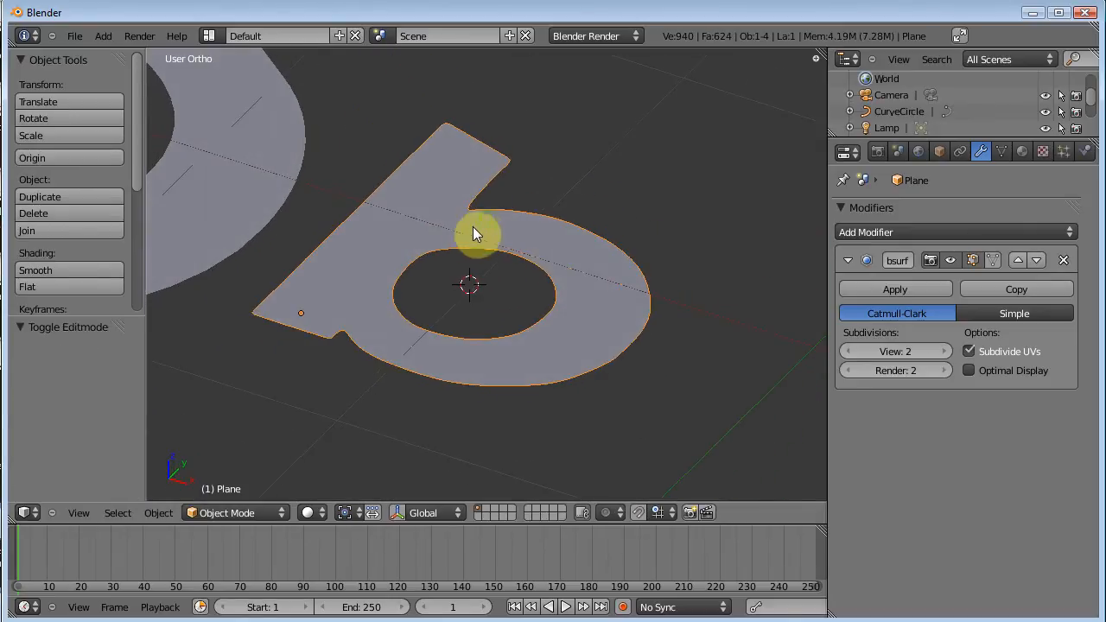
mouse_move(473, 251)
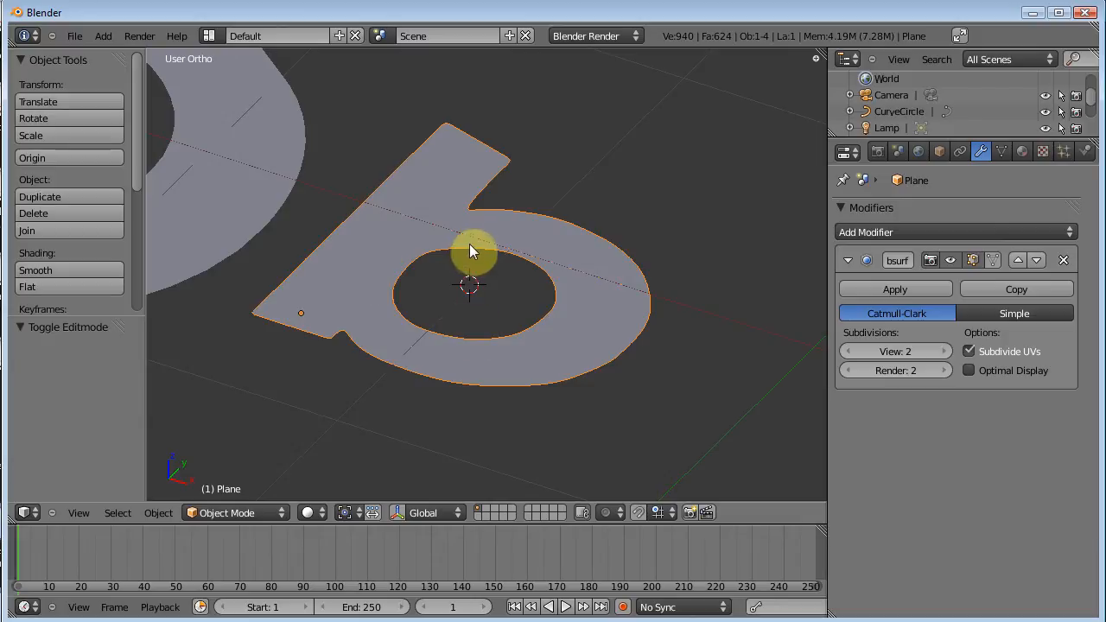
mouse_move(387, 337)
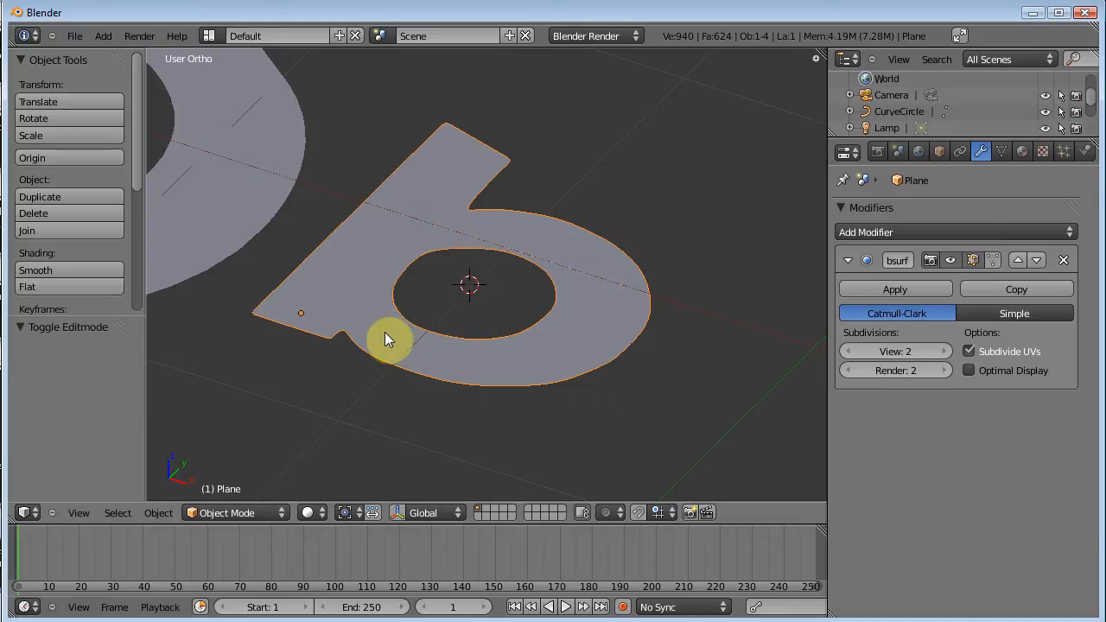
mouse_move(387, 342)
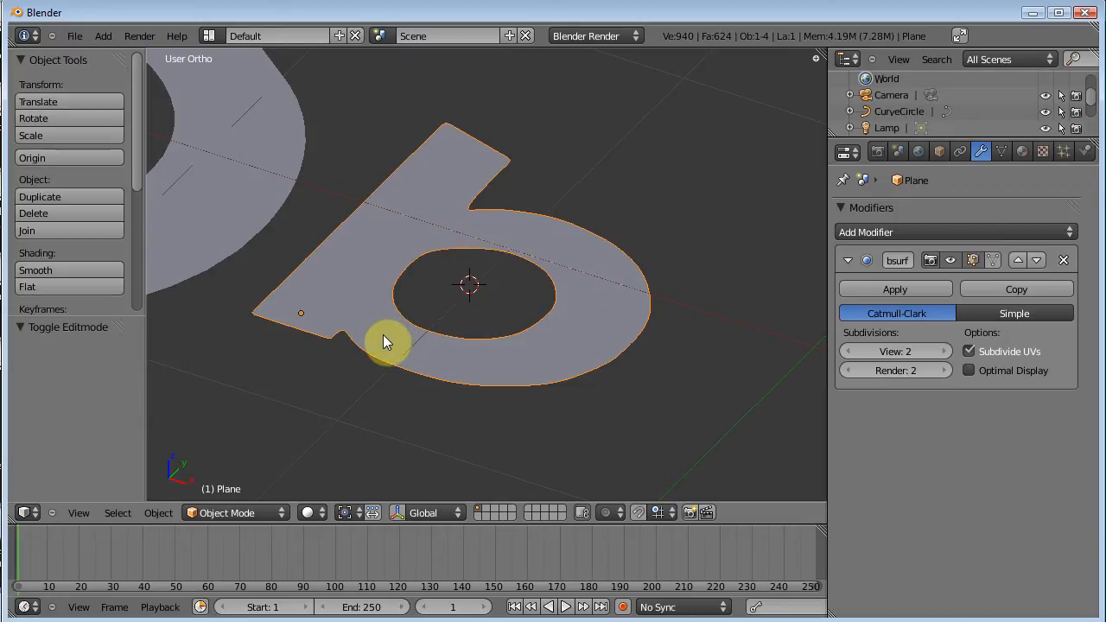
Add a loop cut across the b's stem near its end to sharpen the corners
key(Tab)
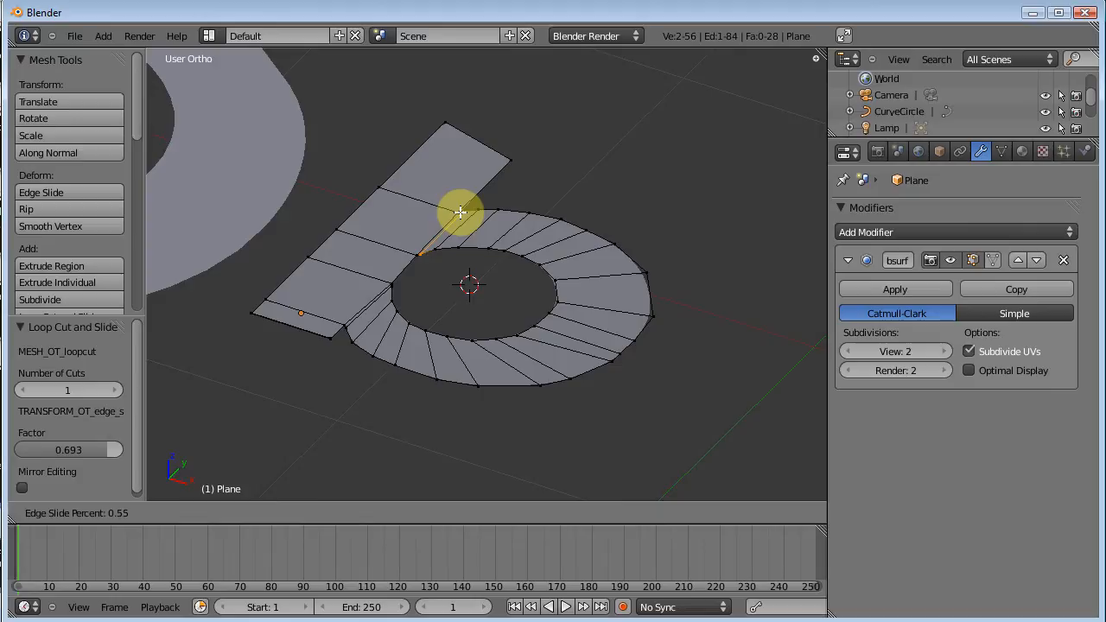
key(Tab)
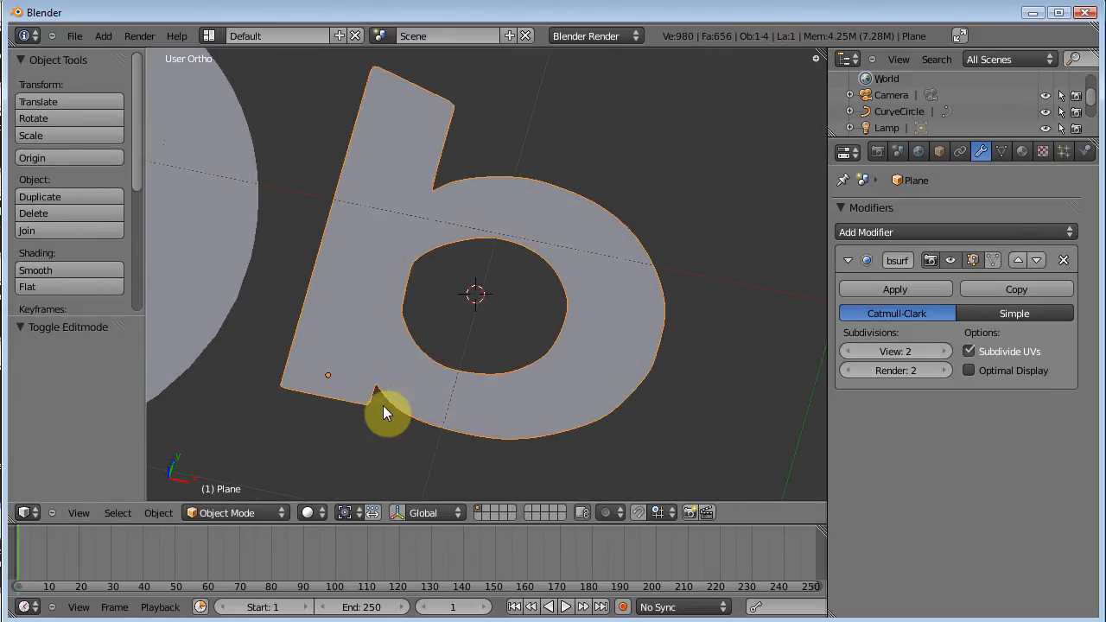
mouse_move(475, 207)
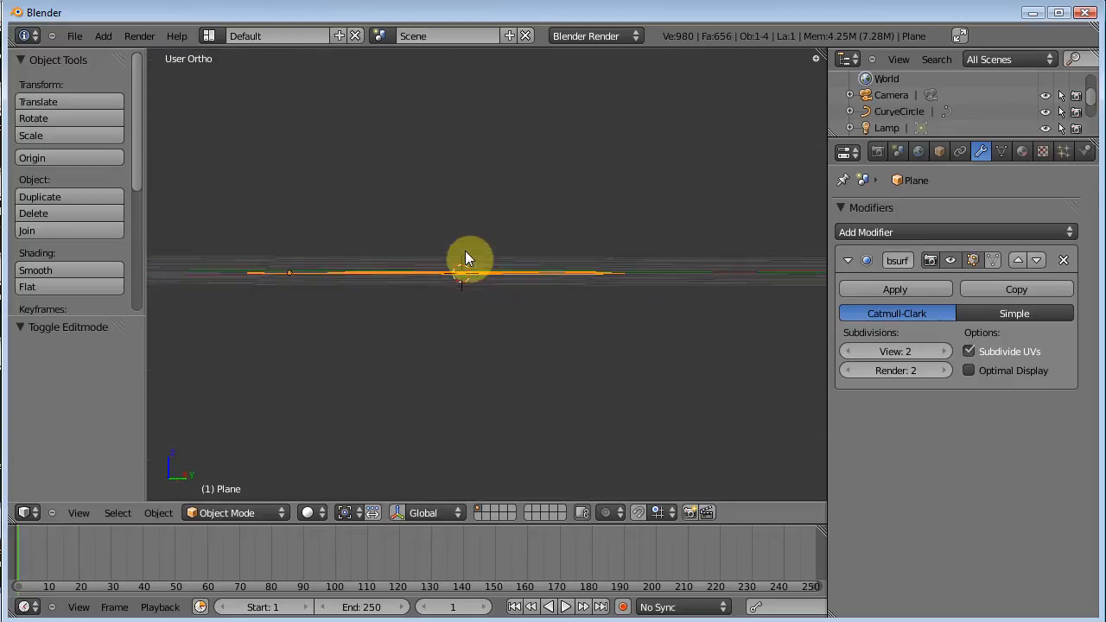
Extrude the whole b upward by 0.25 and preview the thickened, smoothed letter
key(Tab)
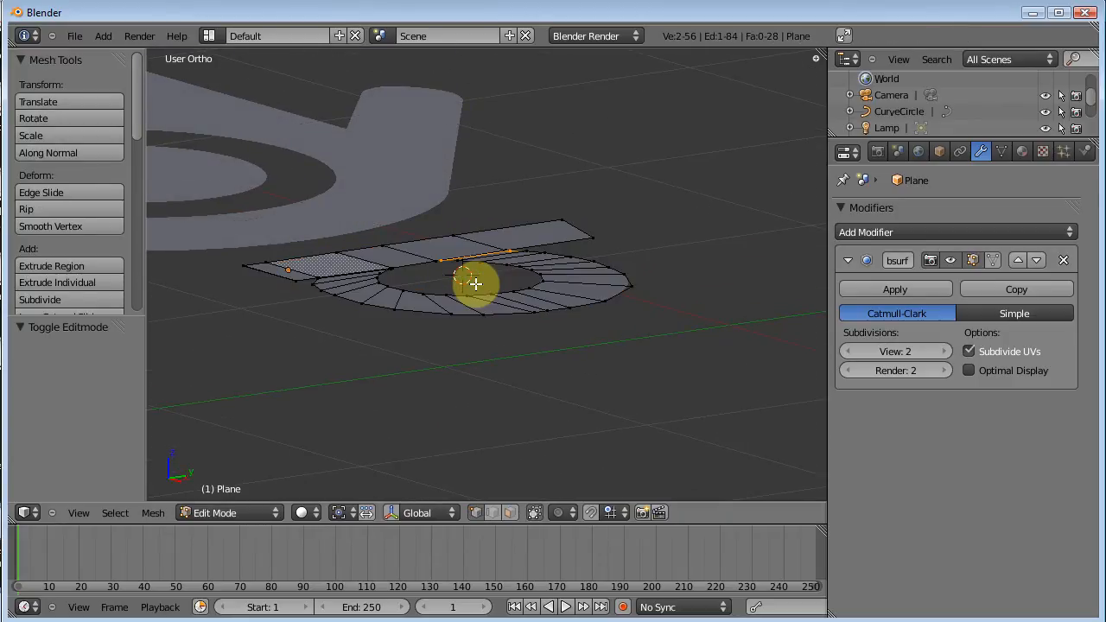
key(a)
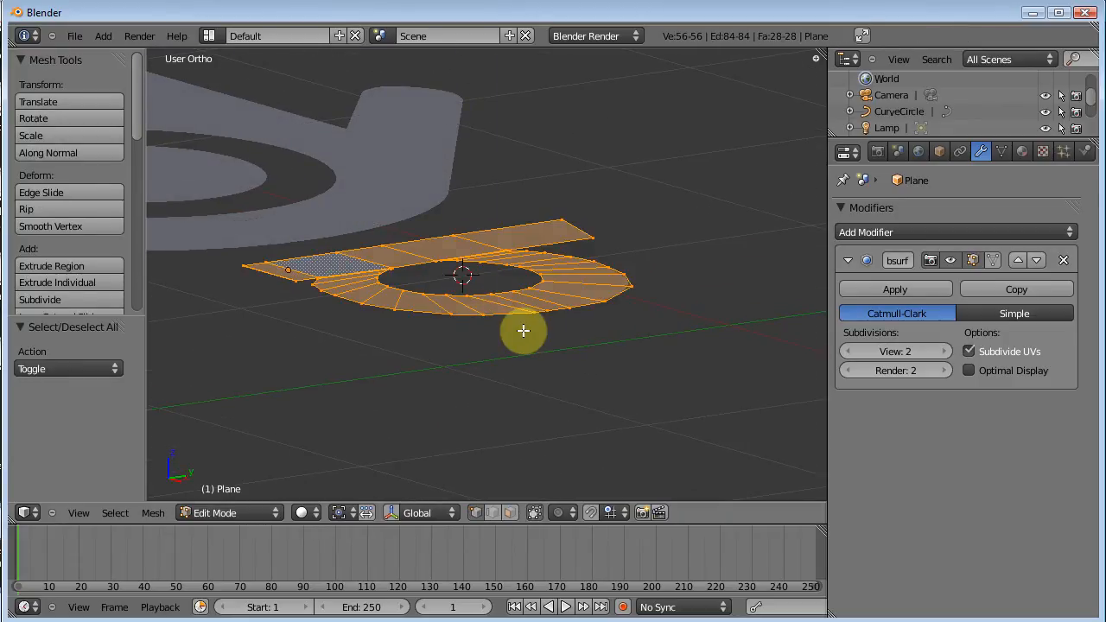
drag(522, 331, 516, 252)
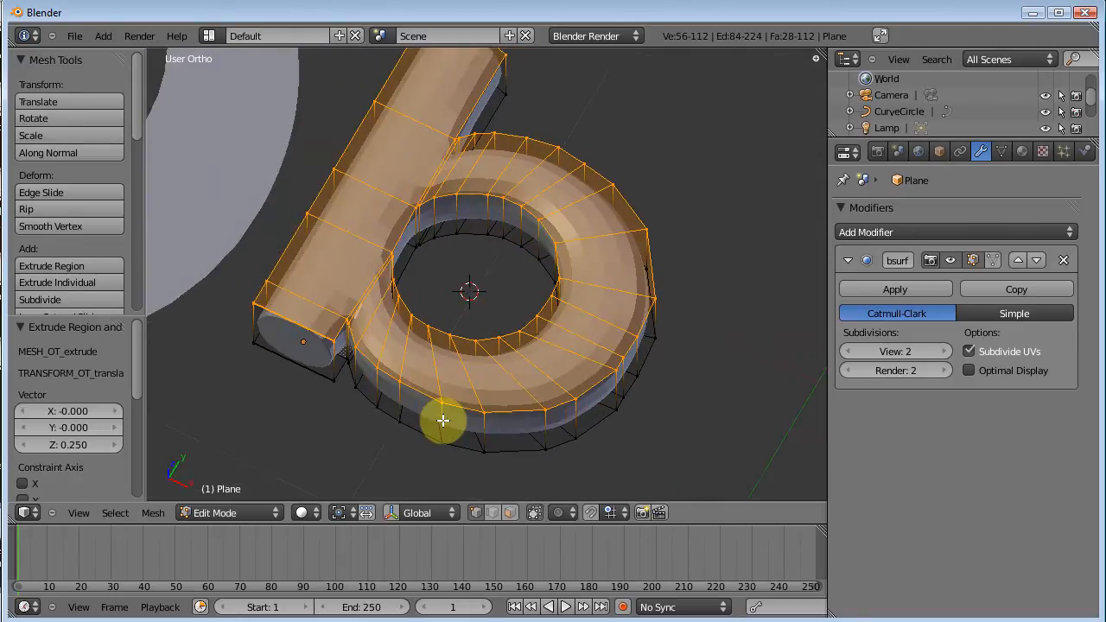
key(Tab)
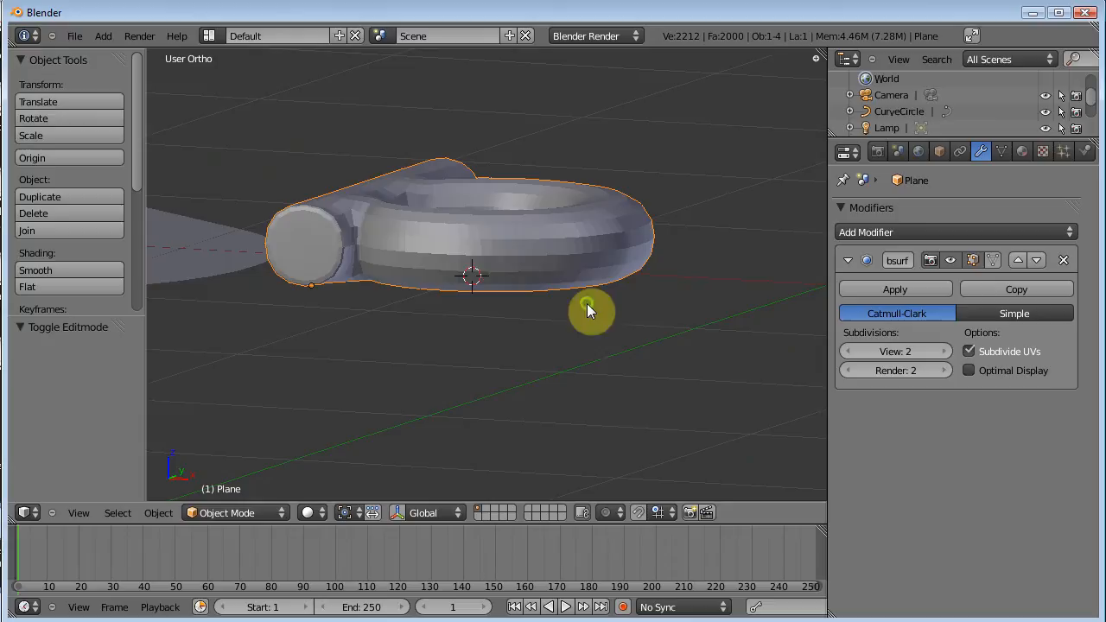
key(Tab)
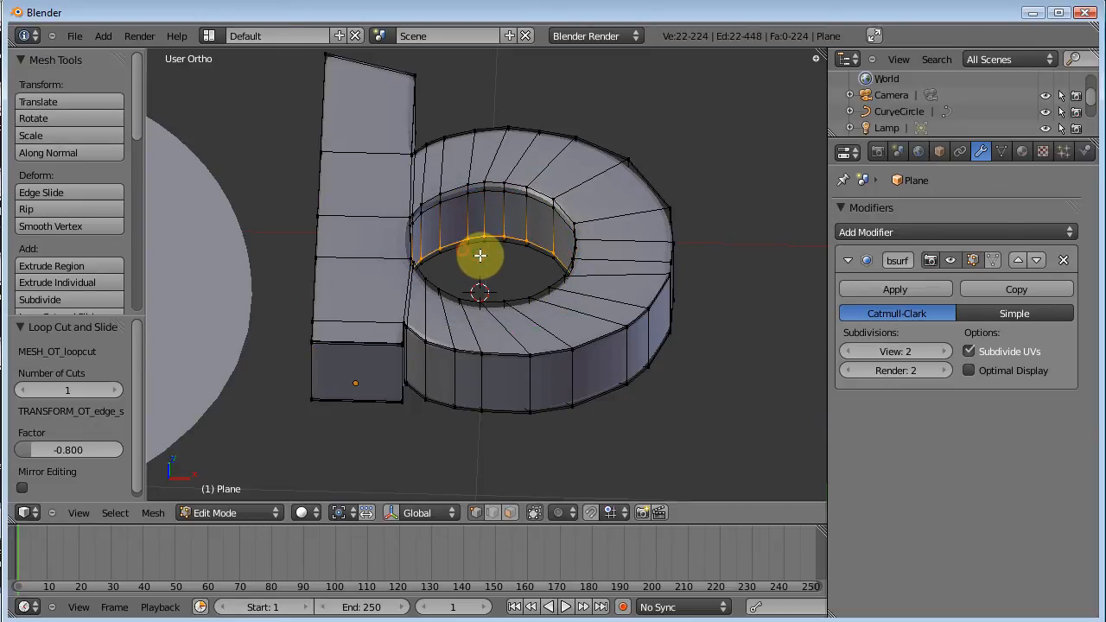
Exit Edit Mode to view the smooth thick b and pan toward the logo curve
key(Tab)
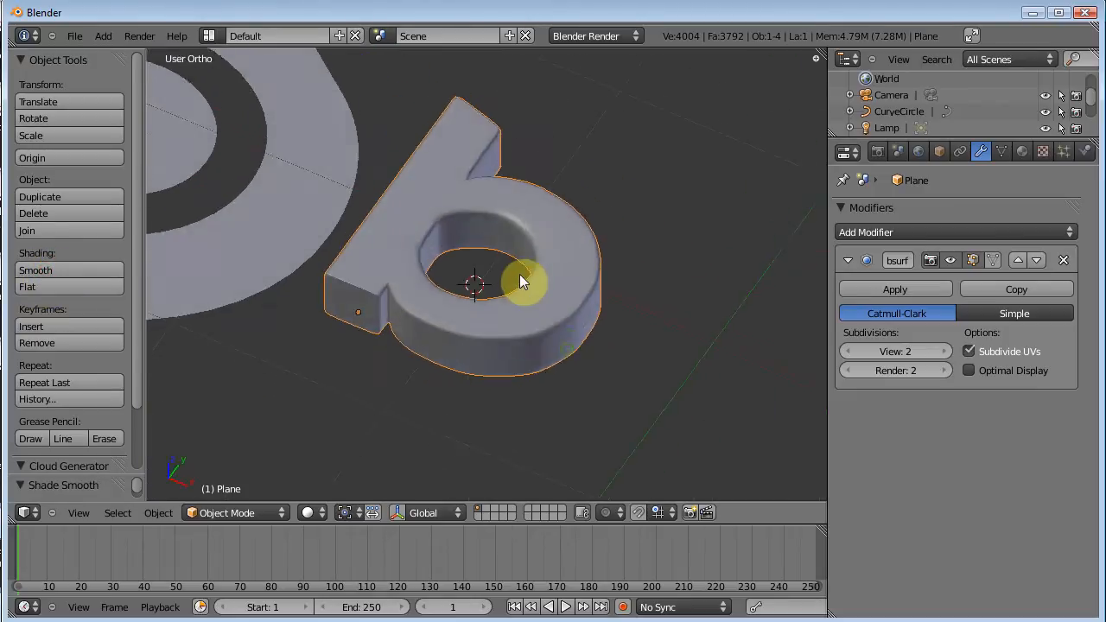
drag(518, 281, 614, 374)
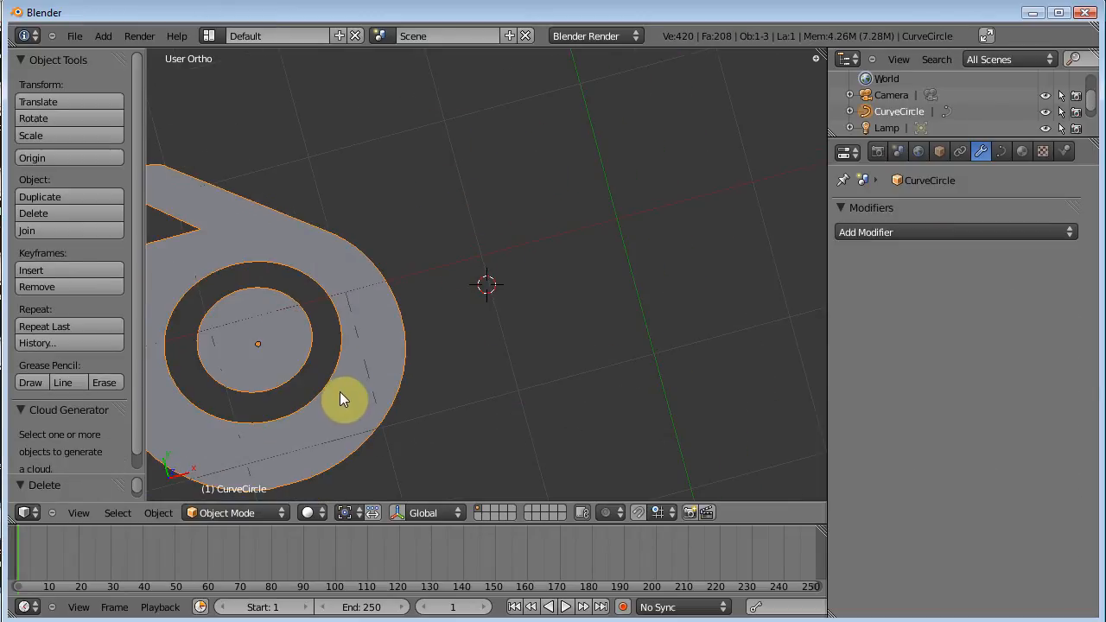
Center the view on the Blender logo curve and enter Edit Mode to see its handles
drag(344, 399, 665, 331)
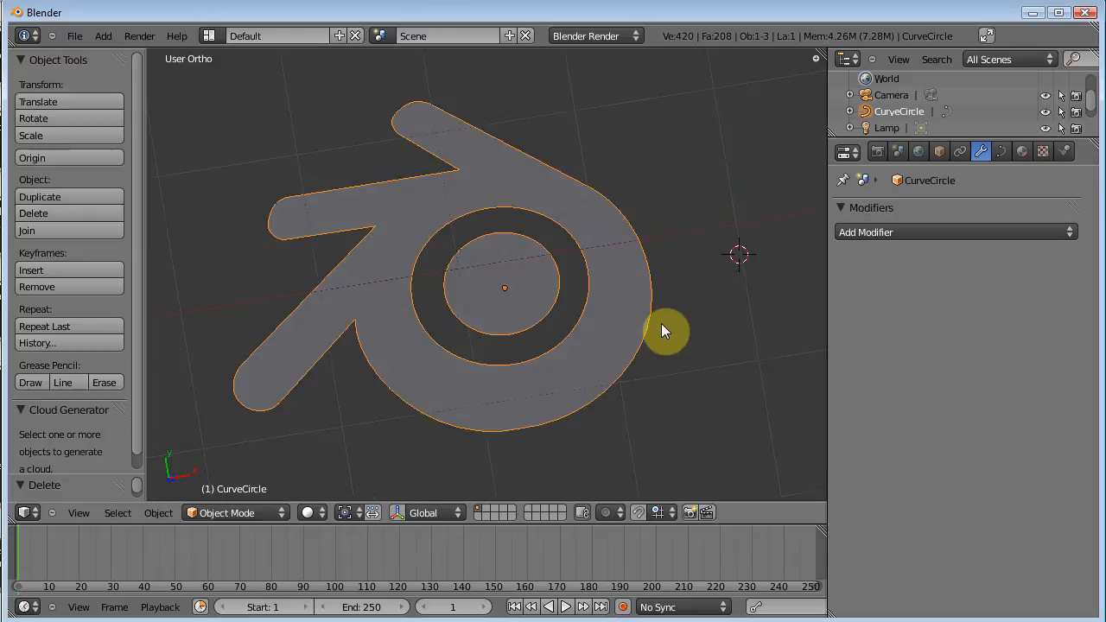
key(Tab)
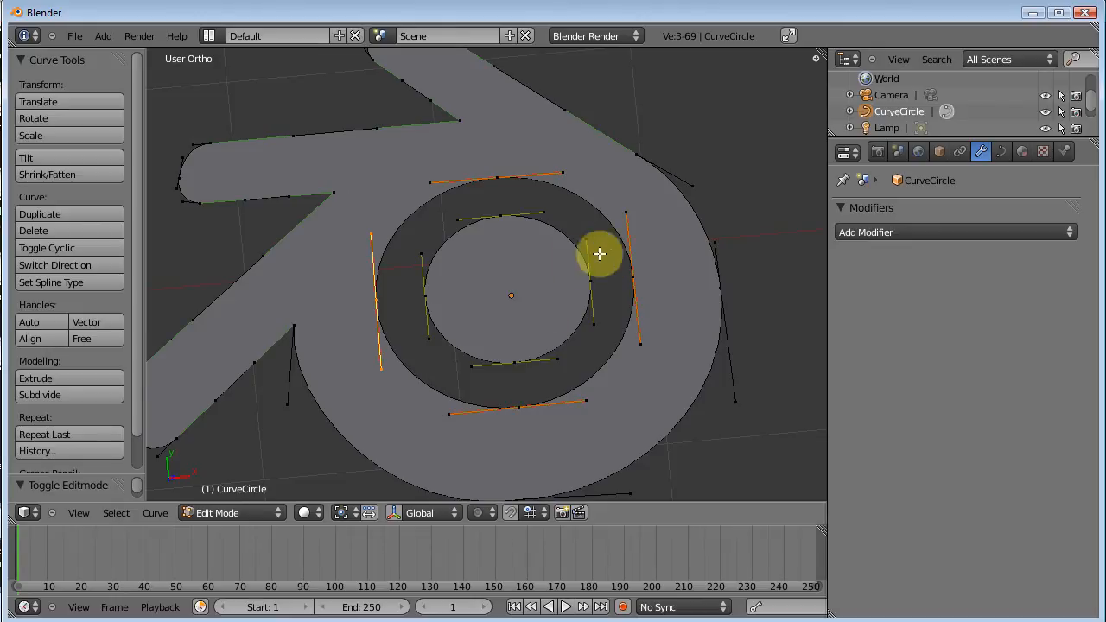
mouse_move(501, 179)
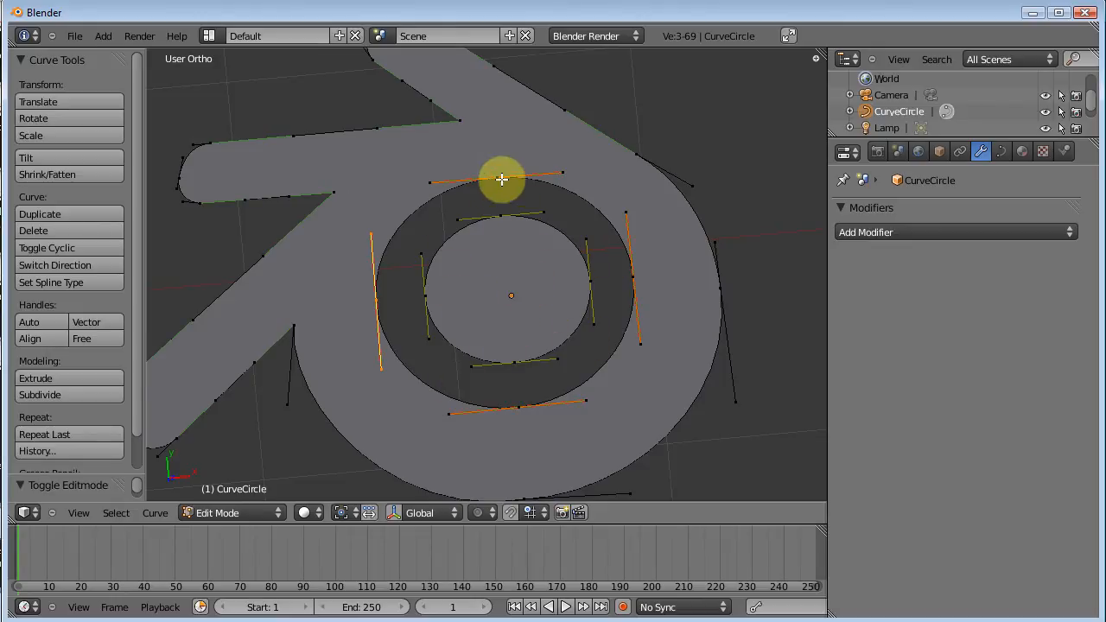
mouse_move(445, 219)
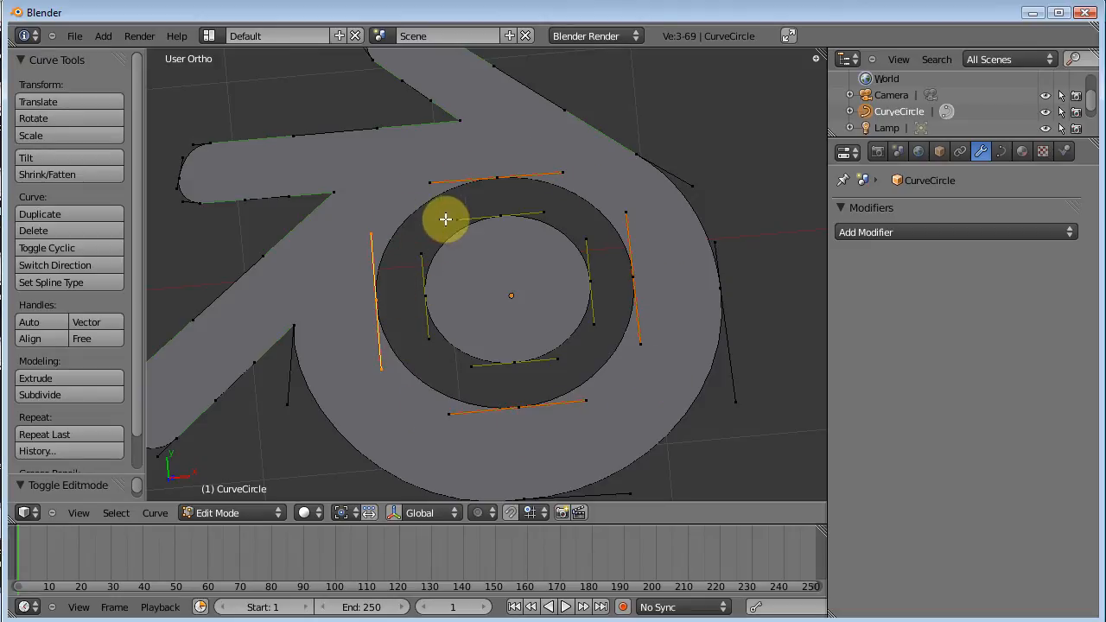
mouse_move(430, 258)
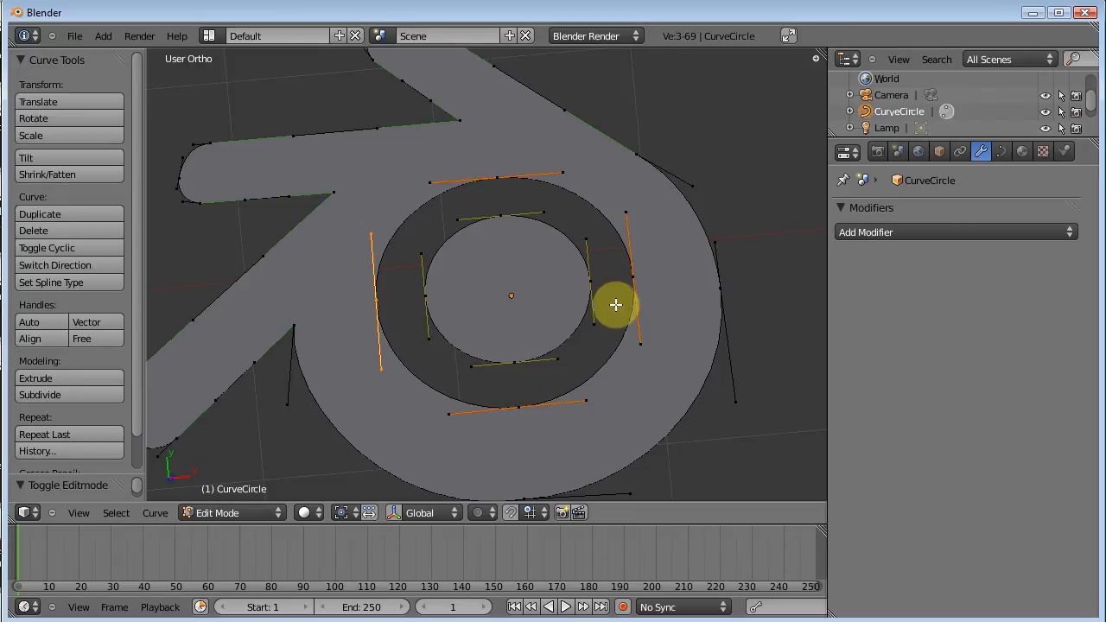
mouse_move(395, 337)
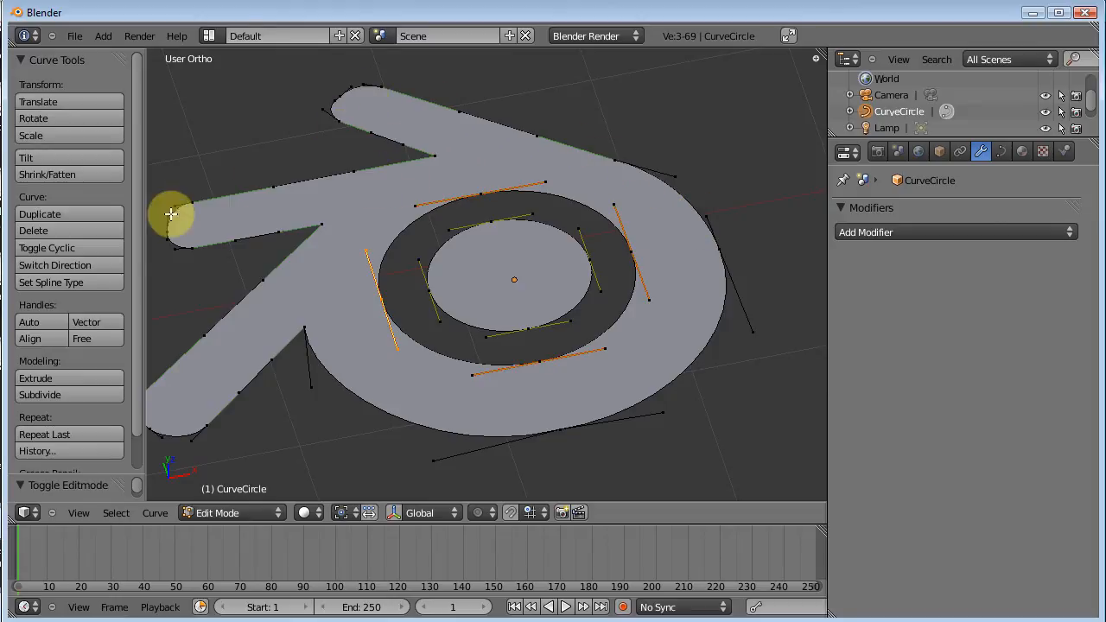
mouse_move(349, 417)
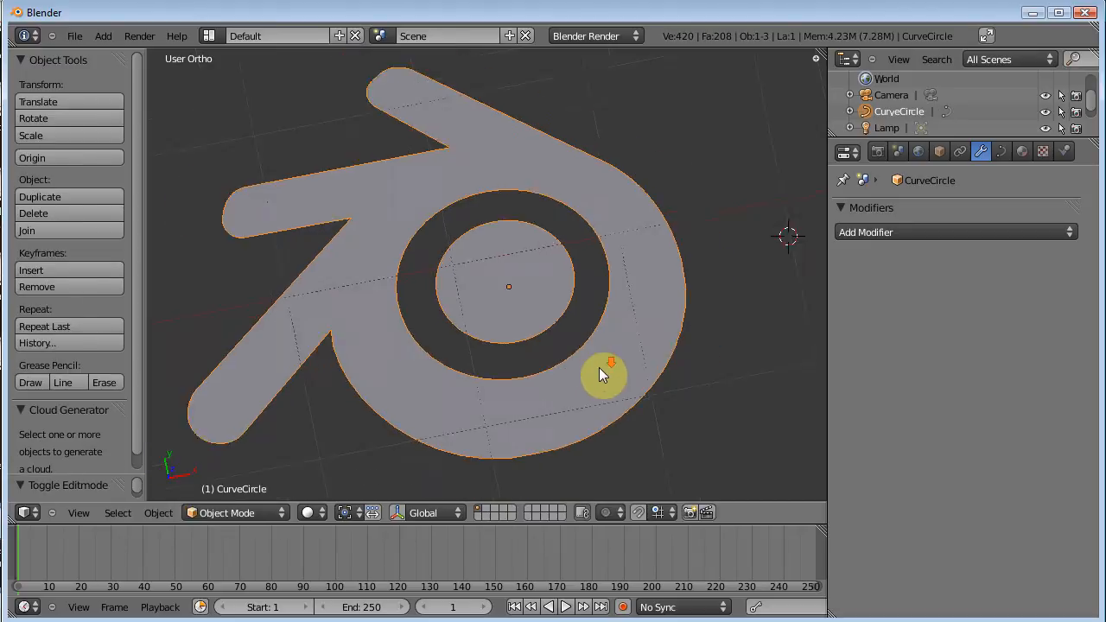
Give the Blender logo curve 0.46 extrusion and a 0.02 bevel depth at resolution 3
drag(605, 376, 644, 285)
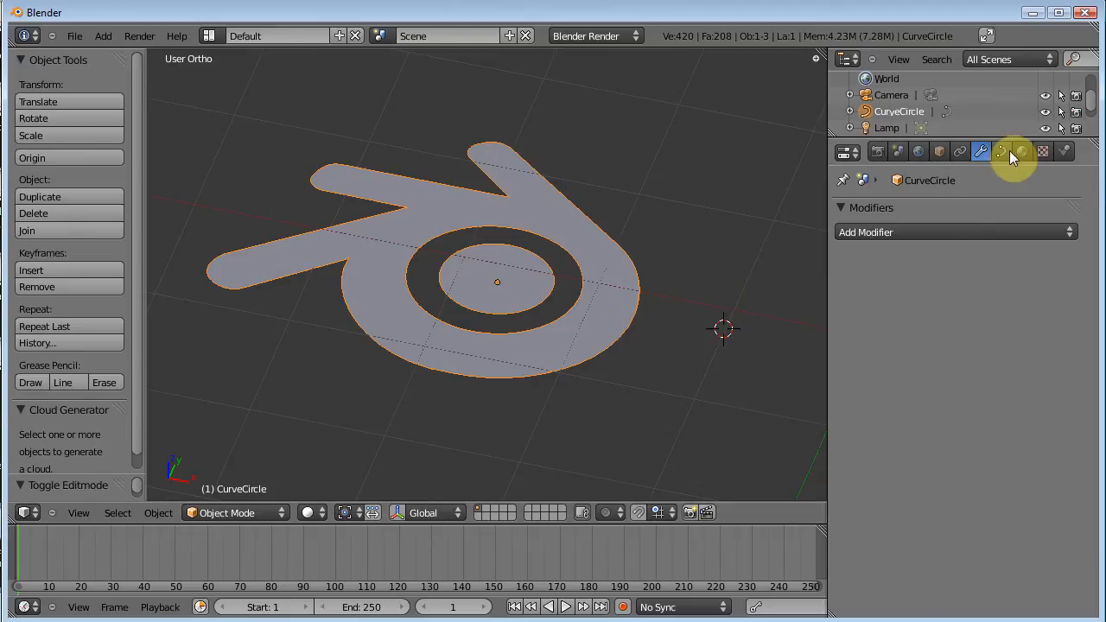
click(1000, 151)
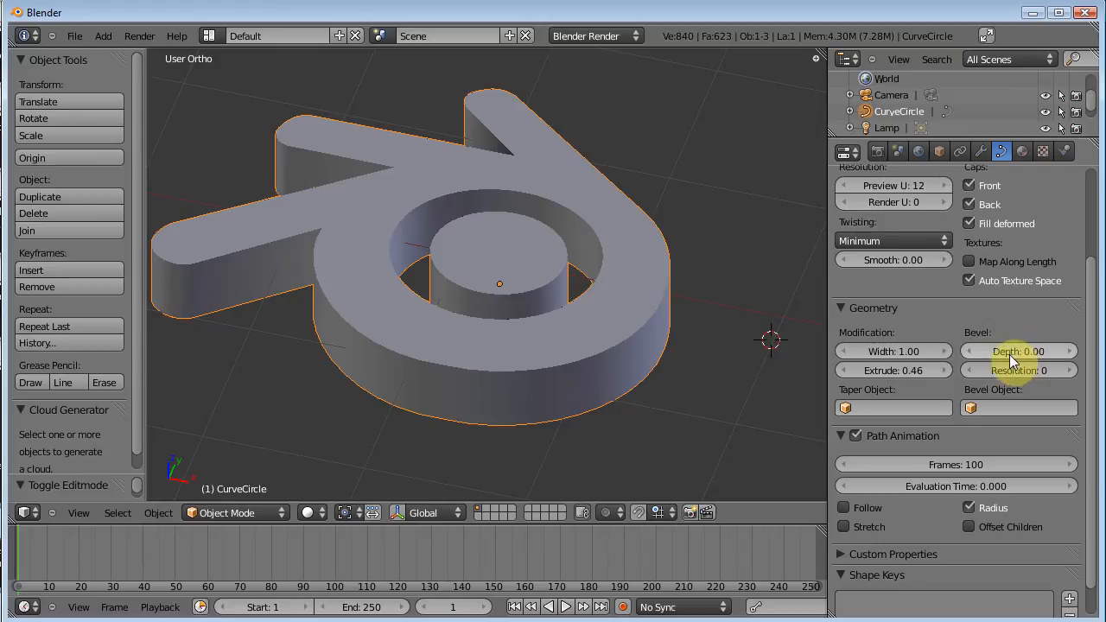
drag(993, 350, 1020, 351)
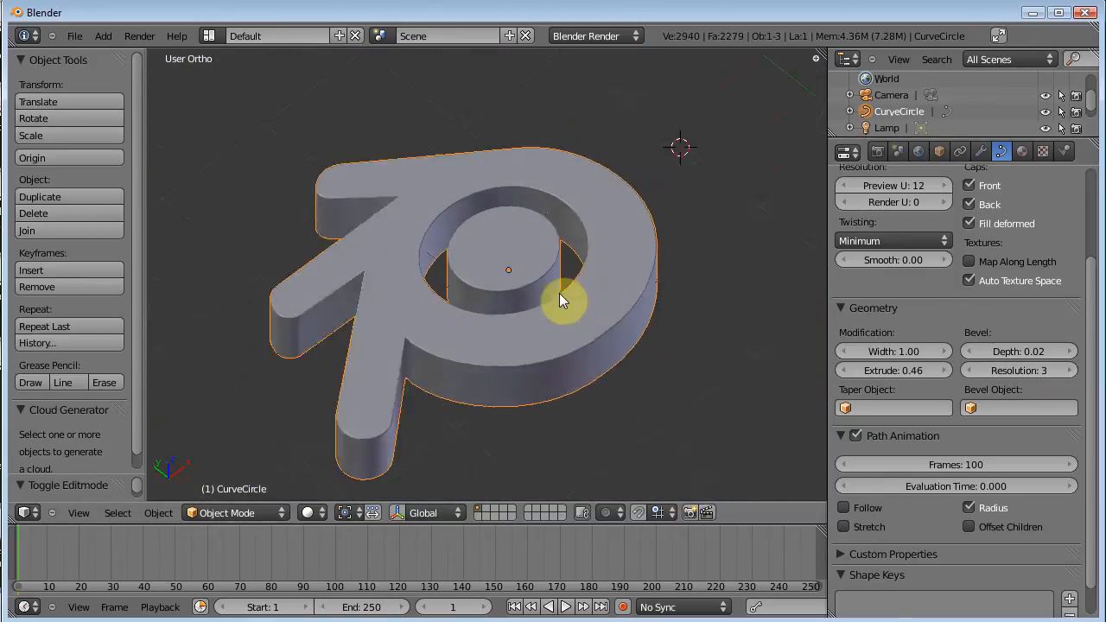
drag(562, 302, 587, 337)
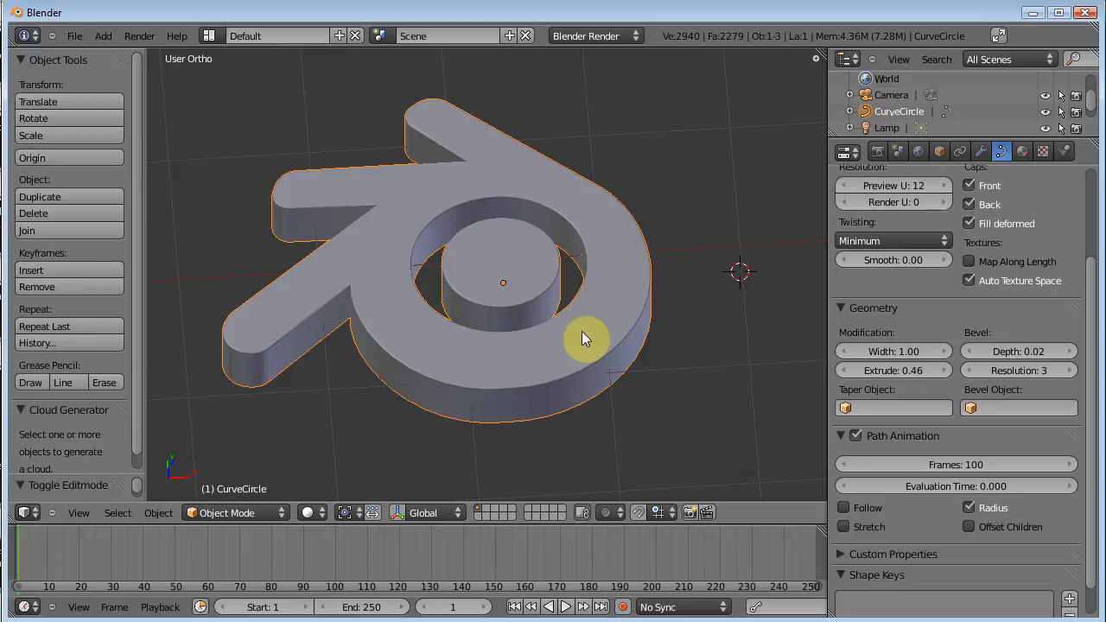
mouse_move(429, 256)
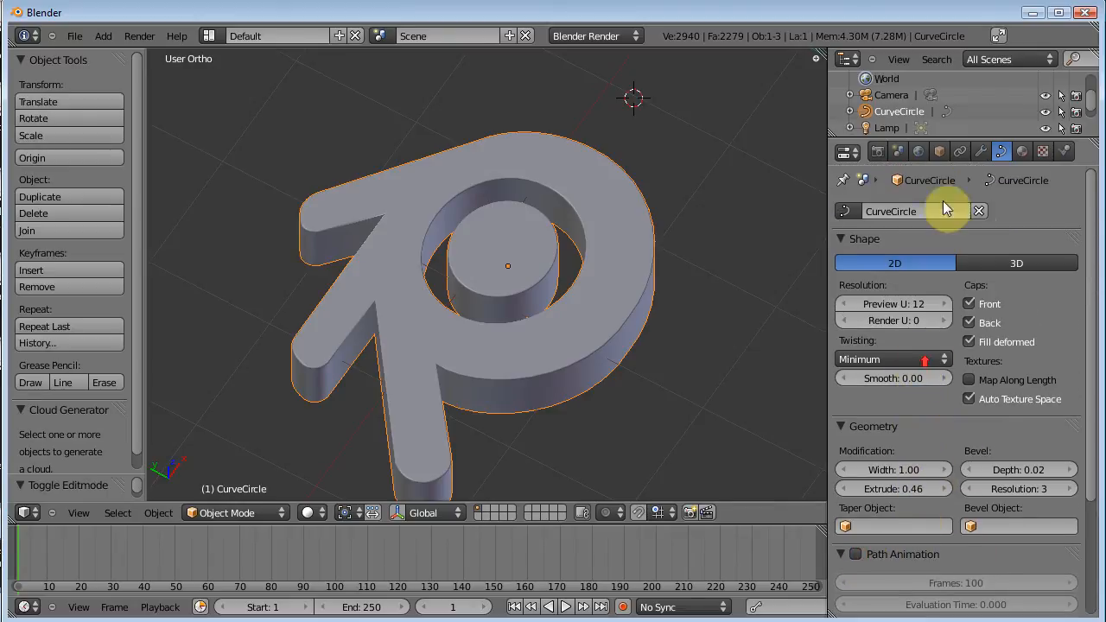
mouse_move(691, 381)
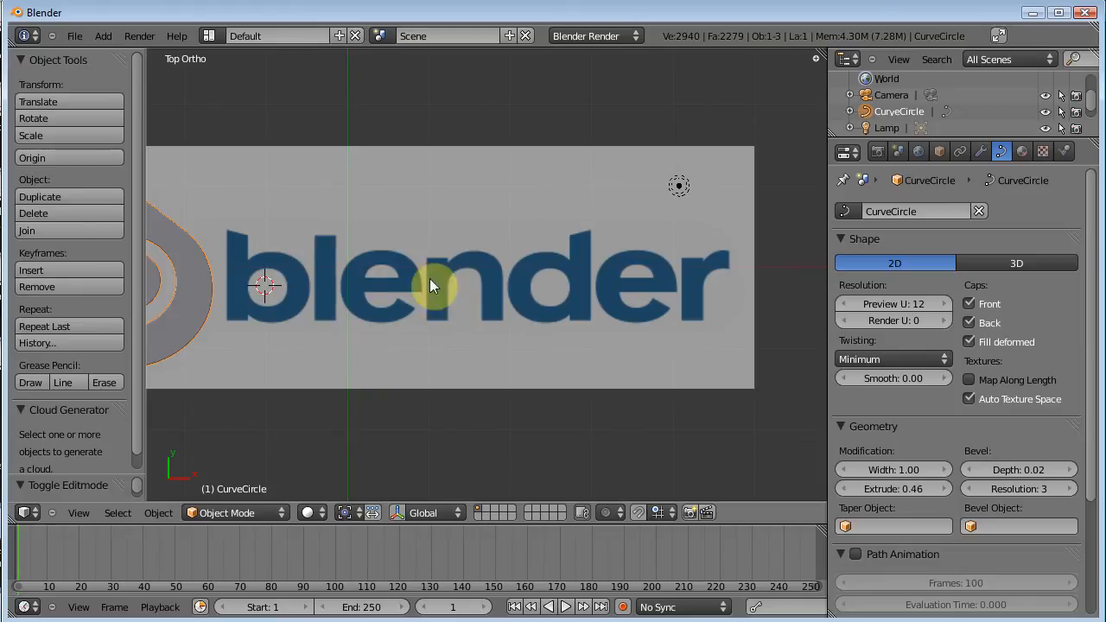
mouse_move(791, 316)
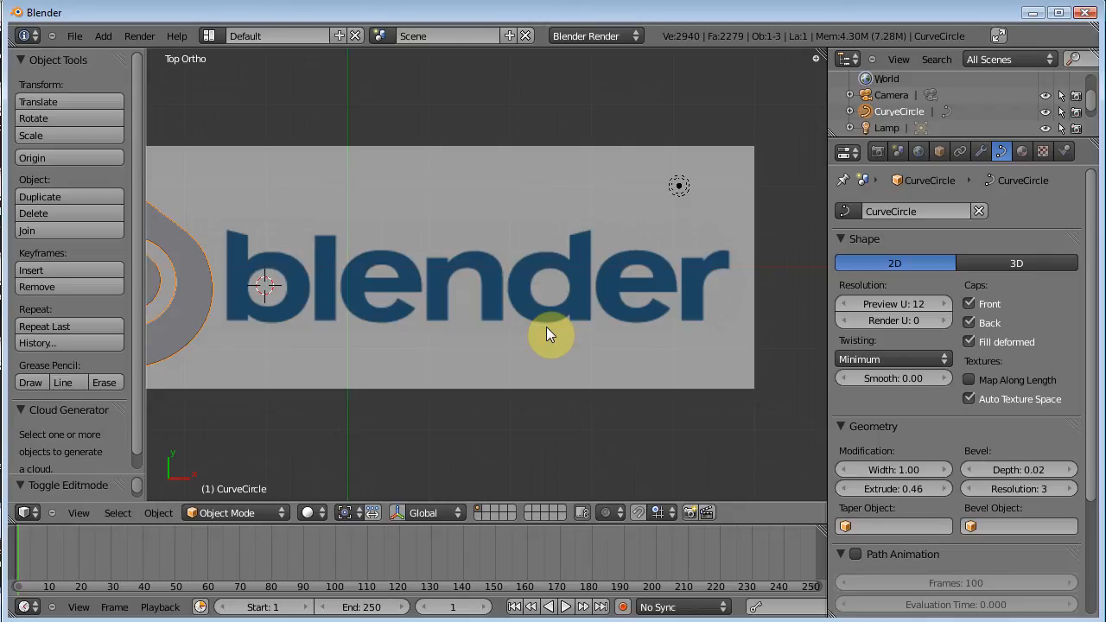
mouse_move(507, 251)
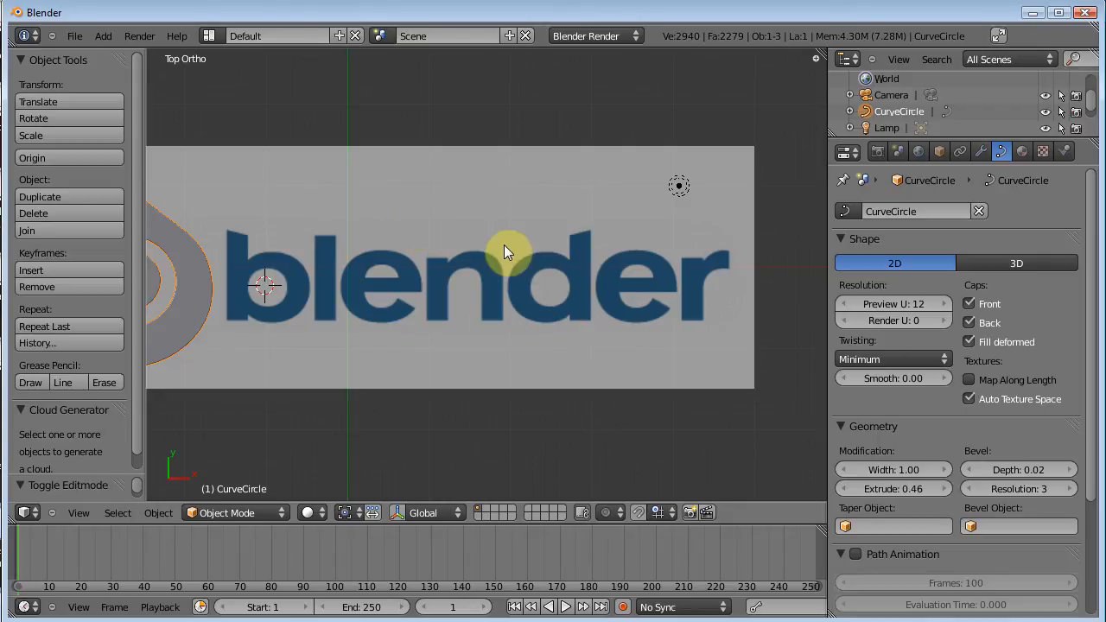